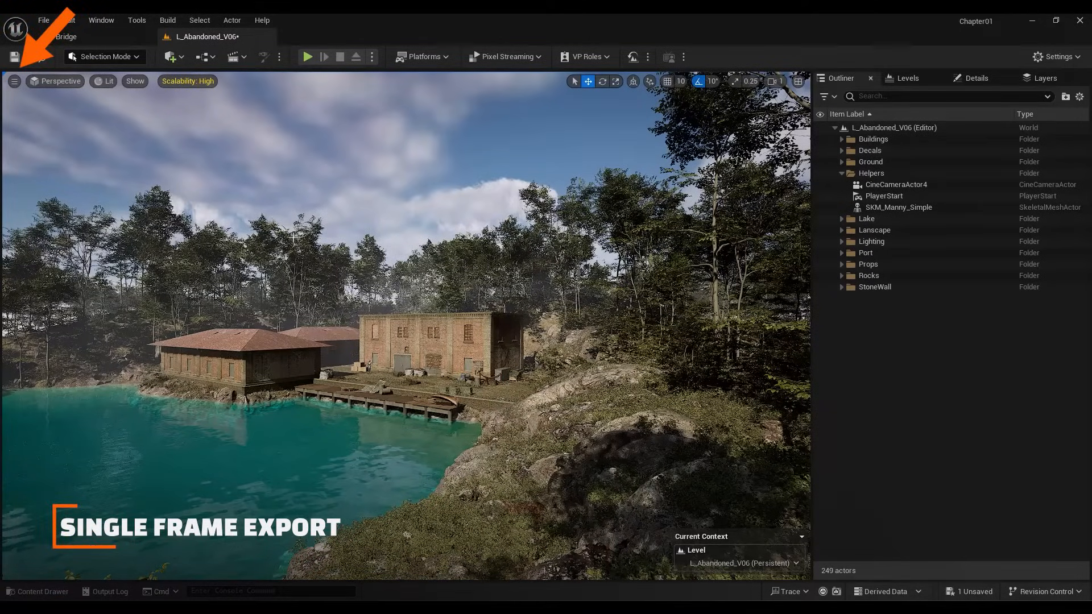
- Capture a high-resolution screenshot of the lakeside level view at the 2.0 multiplier
click(13, 81)
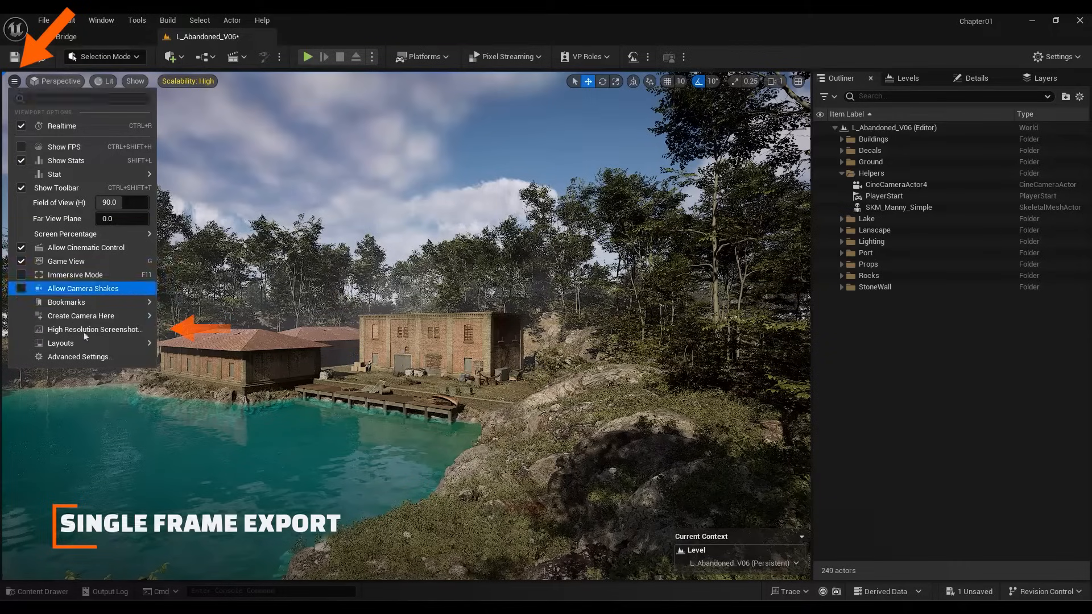
click(96, 329)
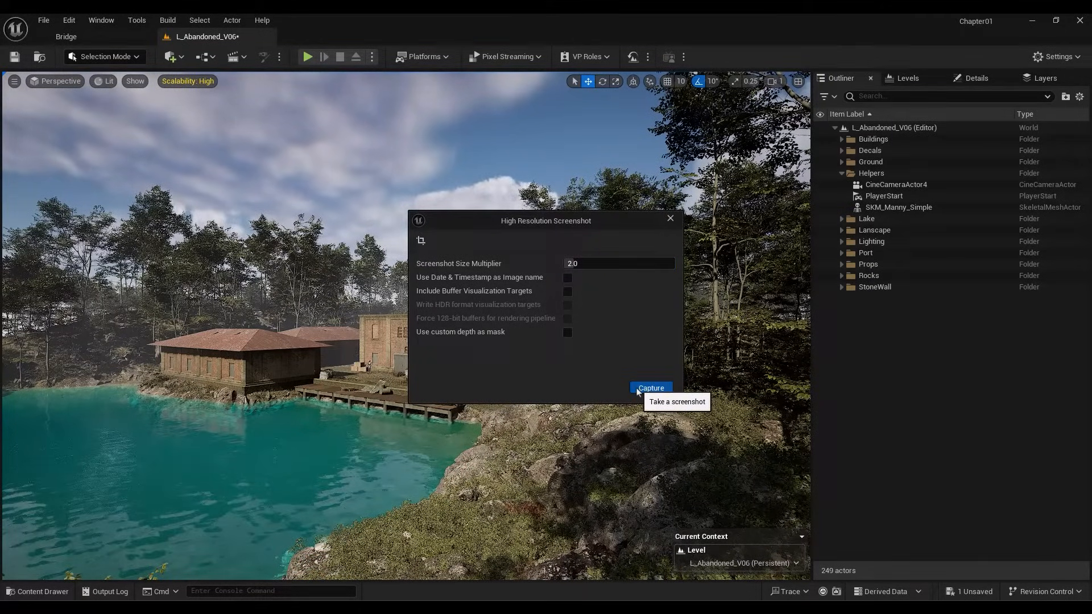
click(650, 387)
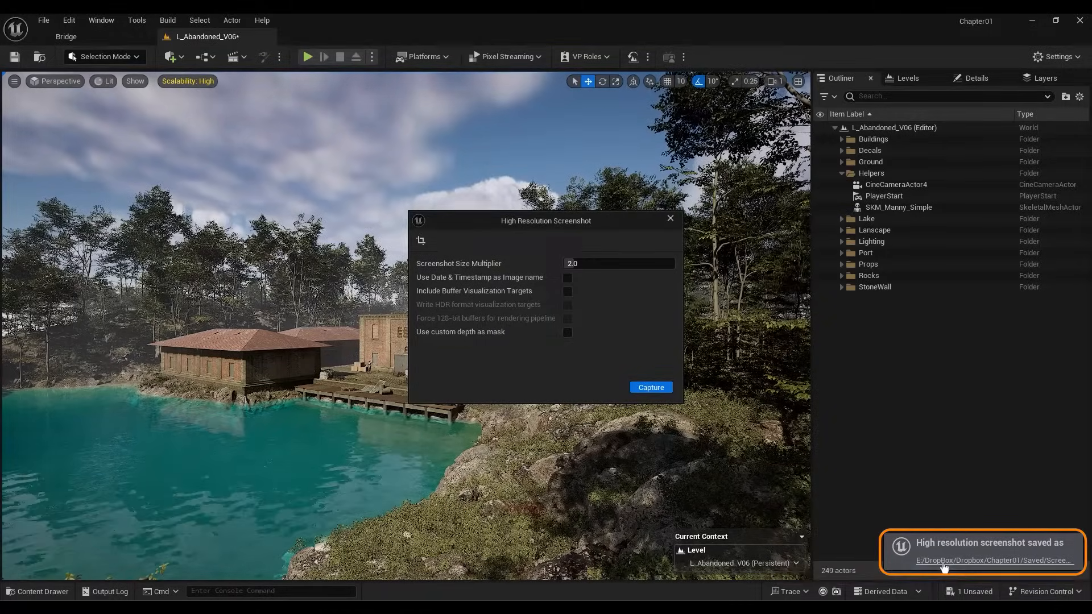
- Open the Screenshots/WindowsEditor folder and view the saved lakeside screenshot PNG
click(980, 560)
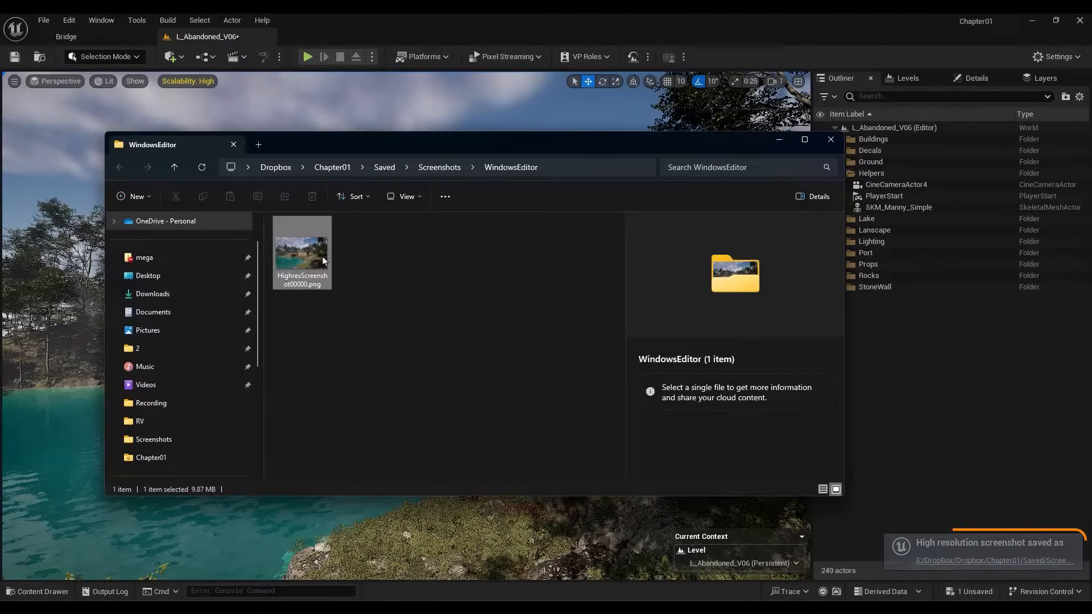
double_click(301, 249)
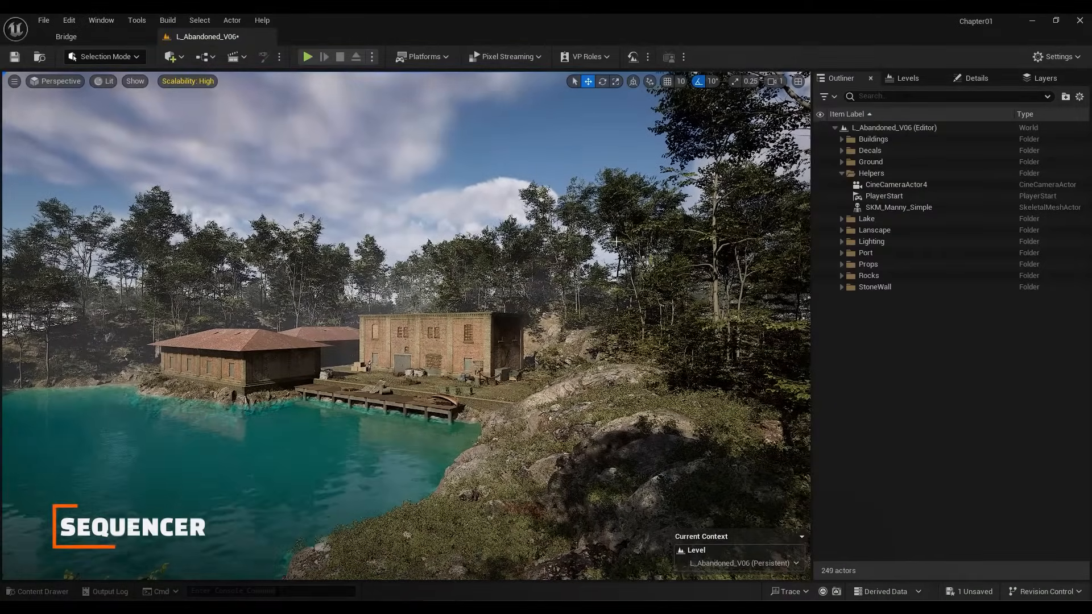
- In the Content Drawer, create a Level Sequence asset in Content > Shots
click(38, 591)
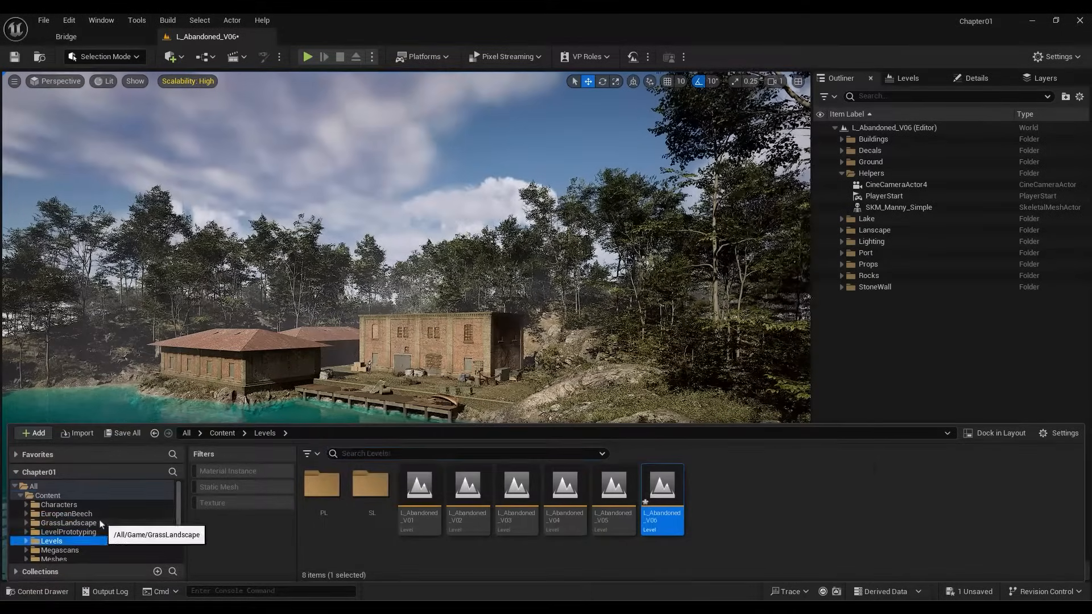
click(34, 432)
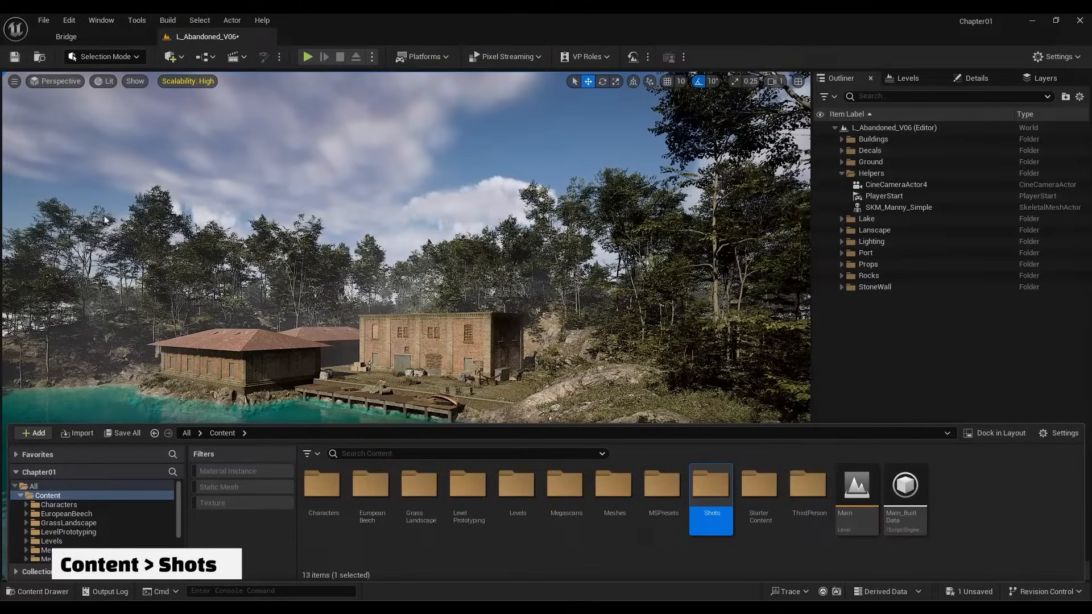
double_click(710, 484)
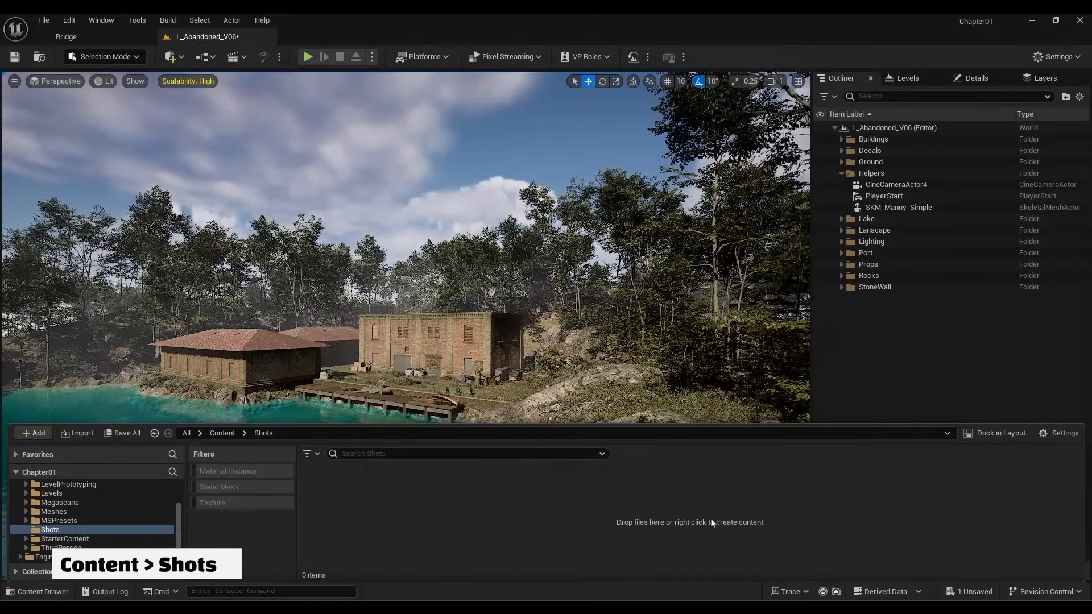
right_click(690, 522)
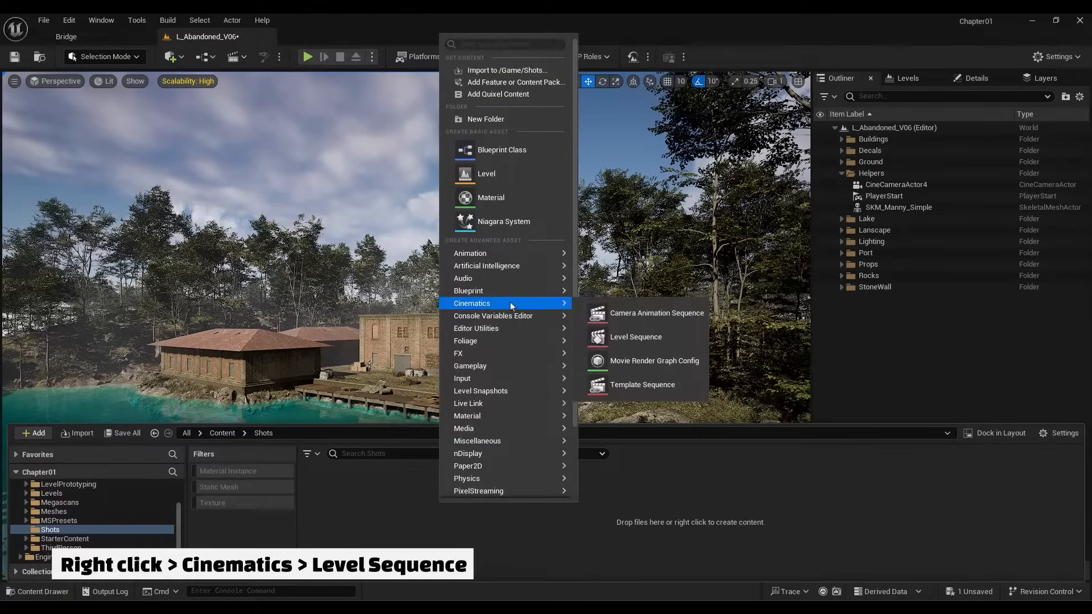
click(634, 336)
text(LS_Abandoned_)
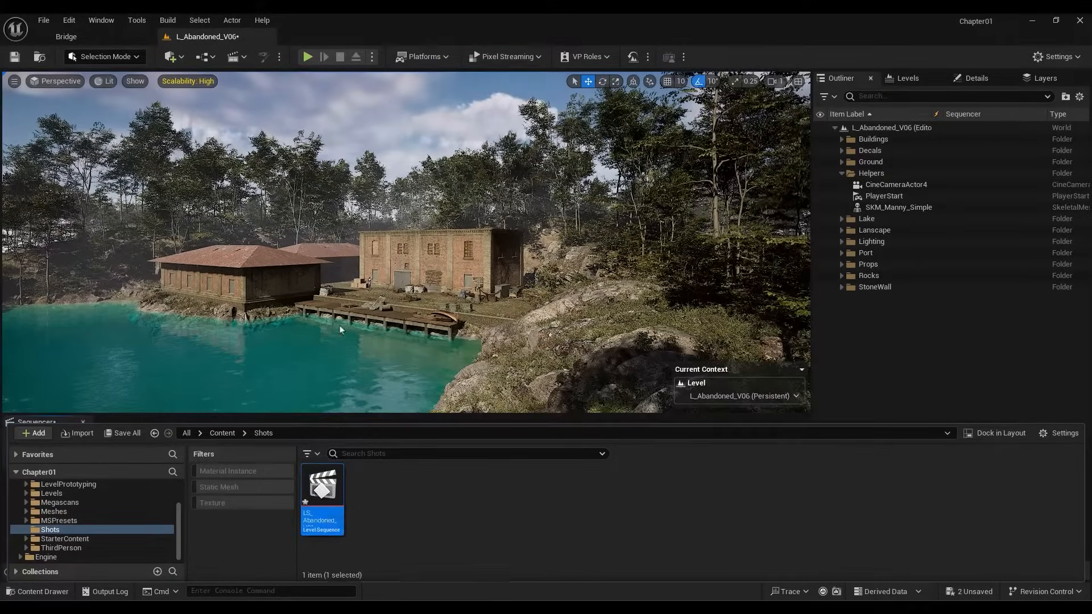
- Open LS_Abandoned_V01 in Sequencer, briefly adding then removing CineCameraActor4
double_click(322, 484)
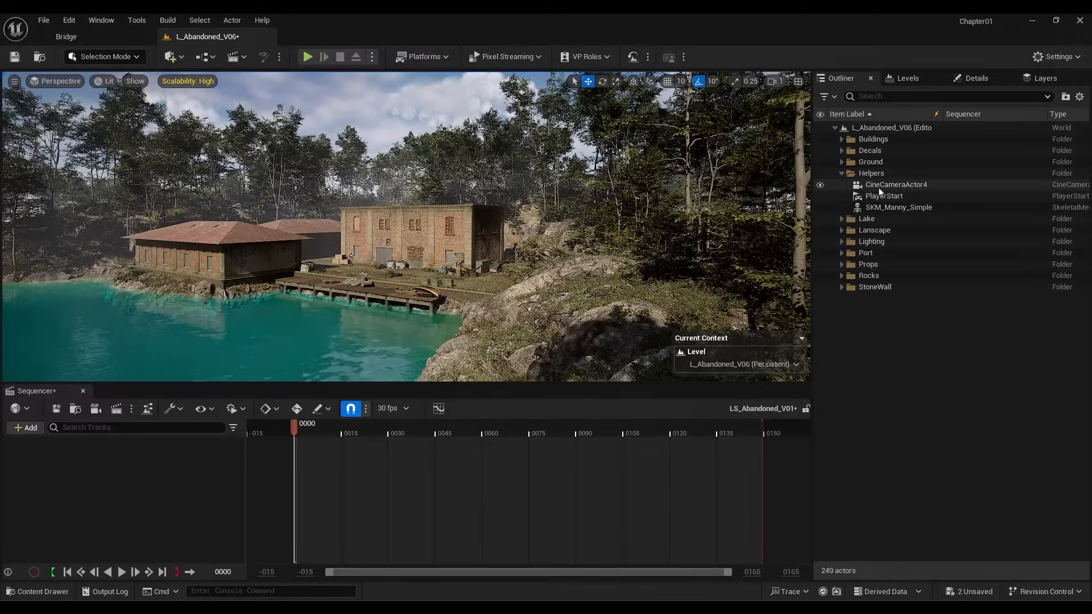
click(896, 184)
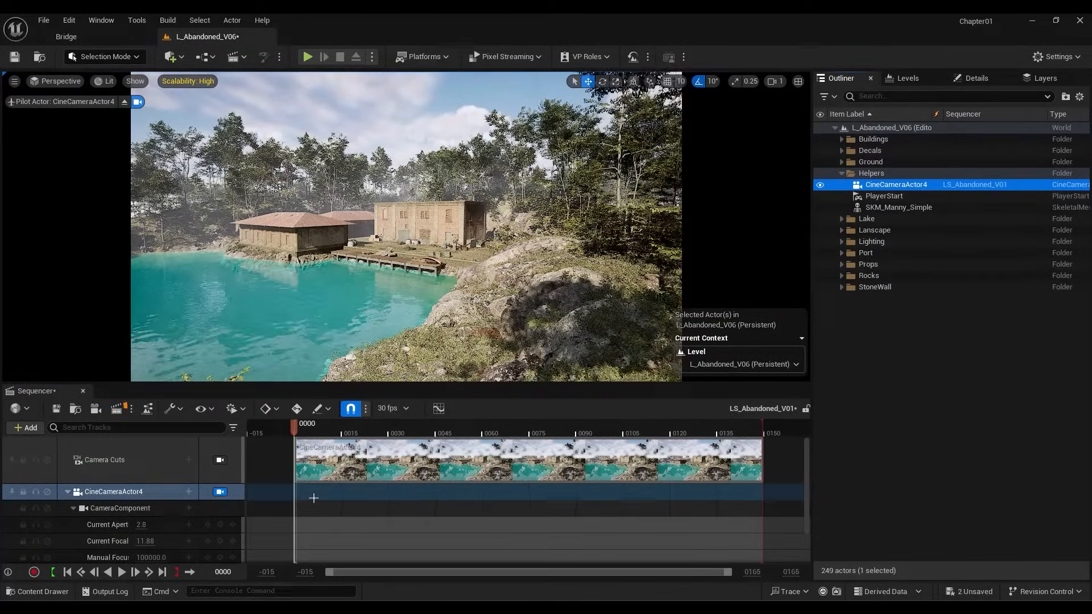
click(97, 409)
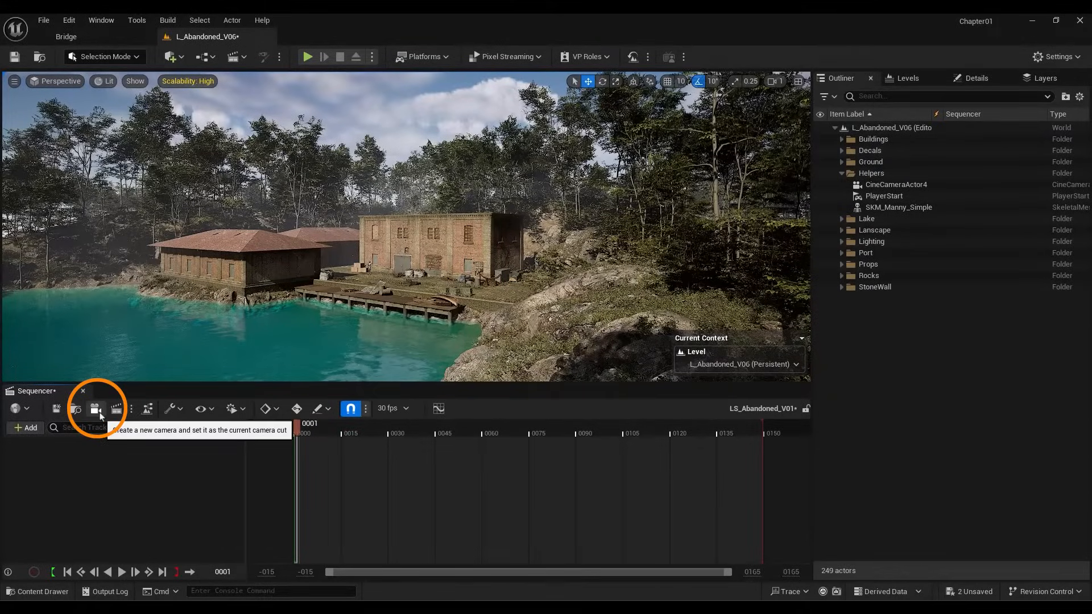
- Create a spawnable Cine Camera Actor as the current camera cut and show its Details
click(97, 409)
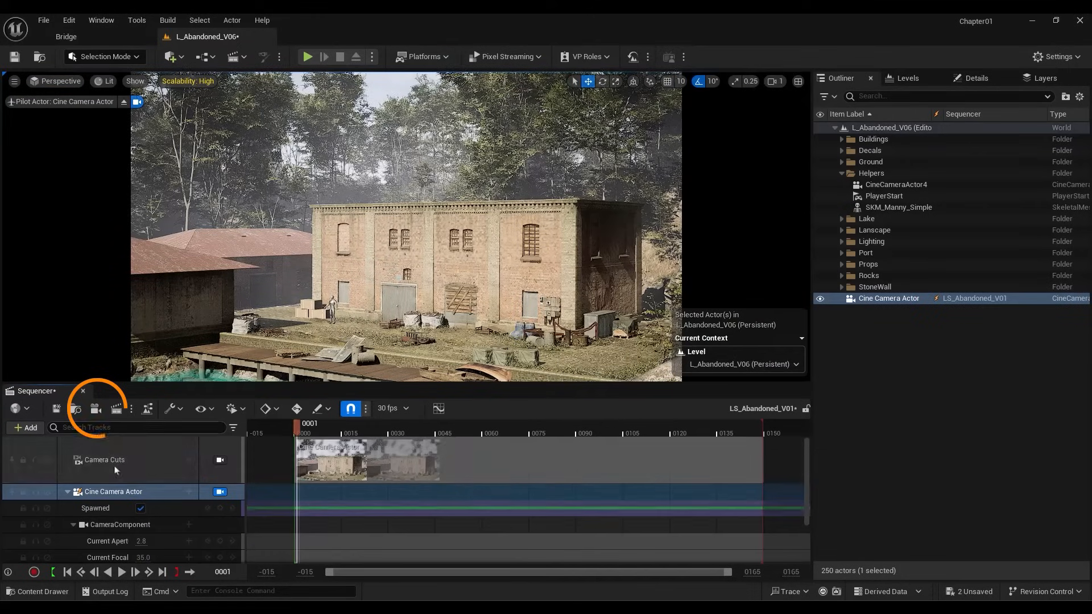
mouse_move(112, 490)
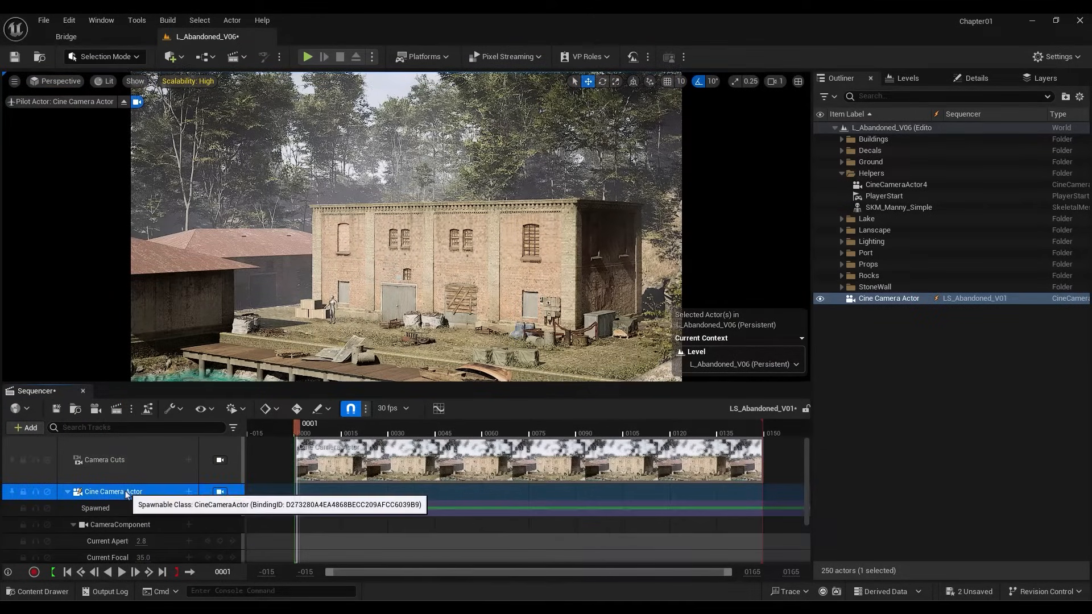
click(975, 78)
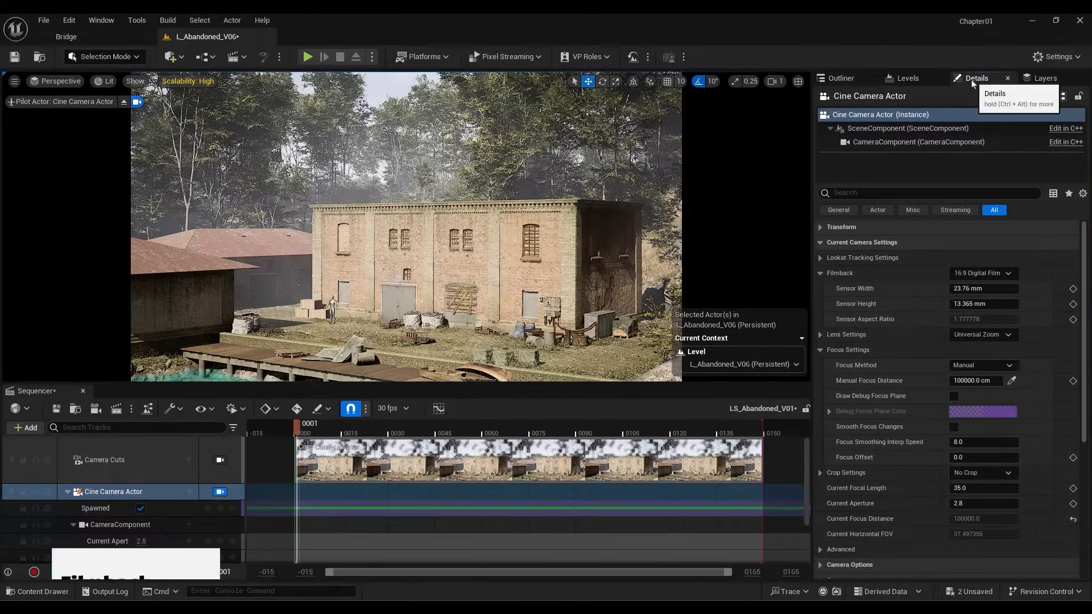
- Give the camera a 16:9 DLSR filmback, ~5691 cm manual focus, and adjusted focal length
click(982, 272)
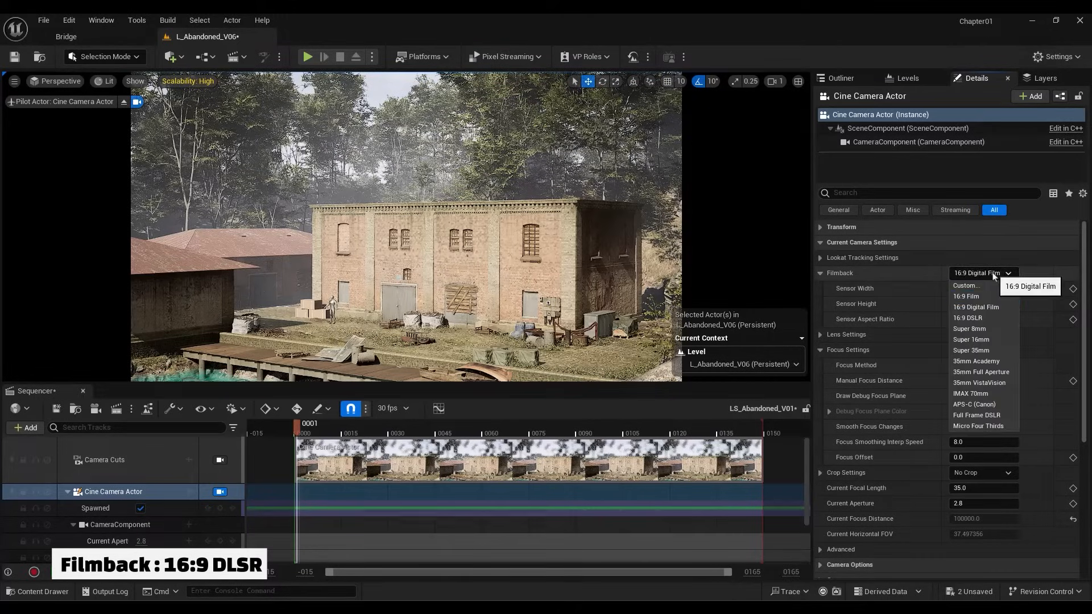
click(967, 317)
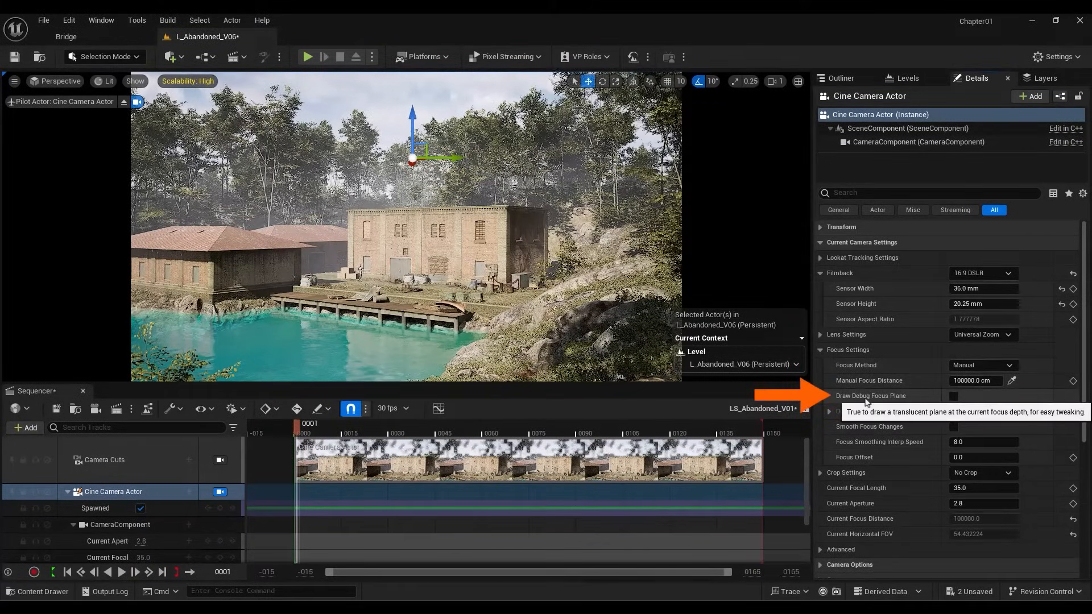
click(953, 396)
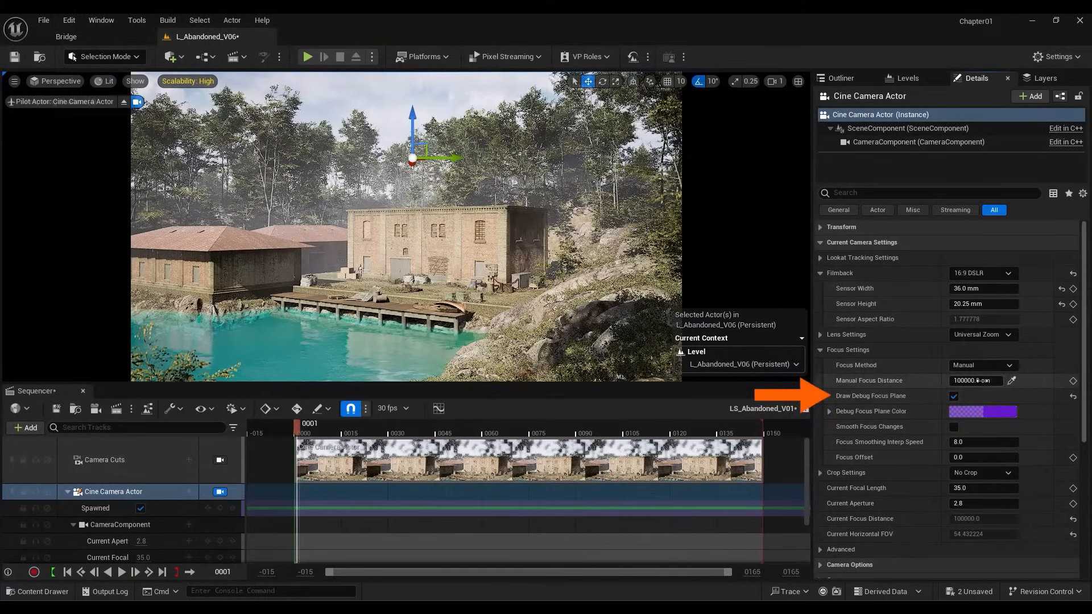
text(1365.501099)
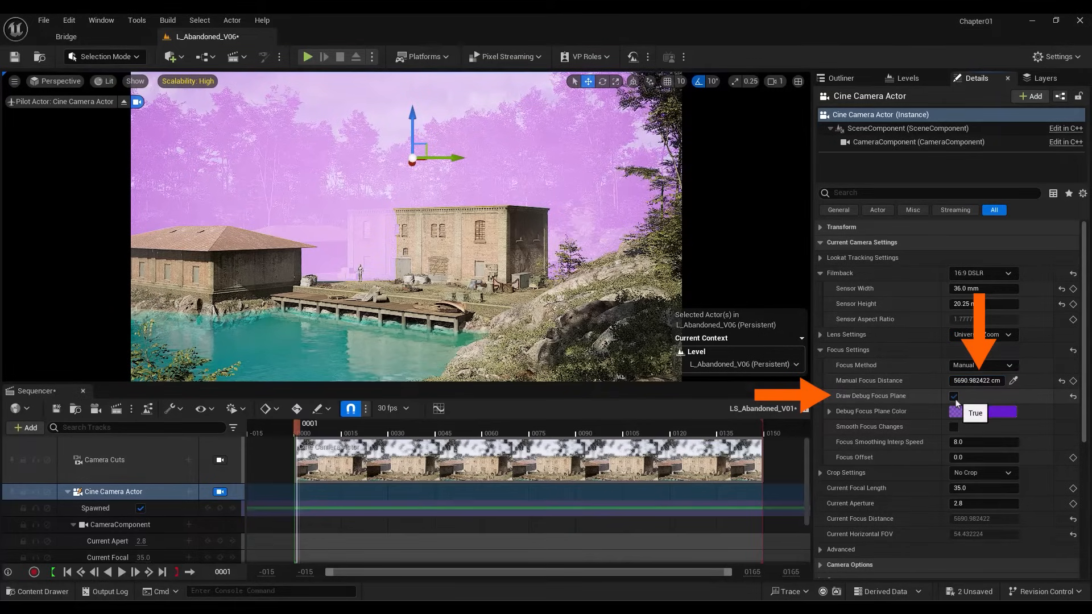
click(954, 396)
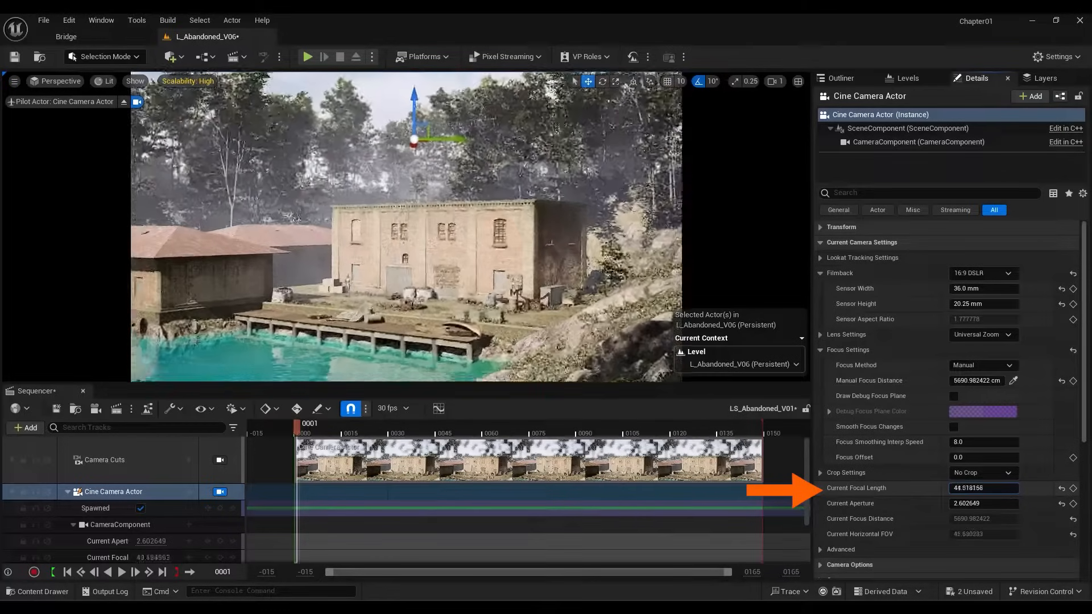
text(97.200691)
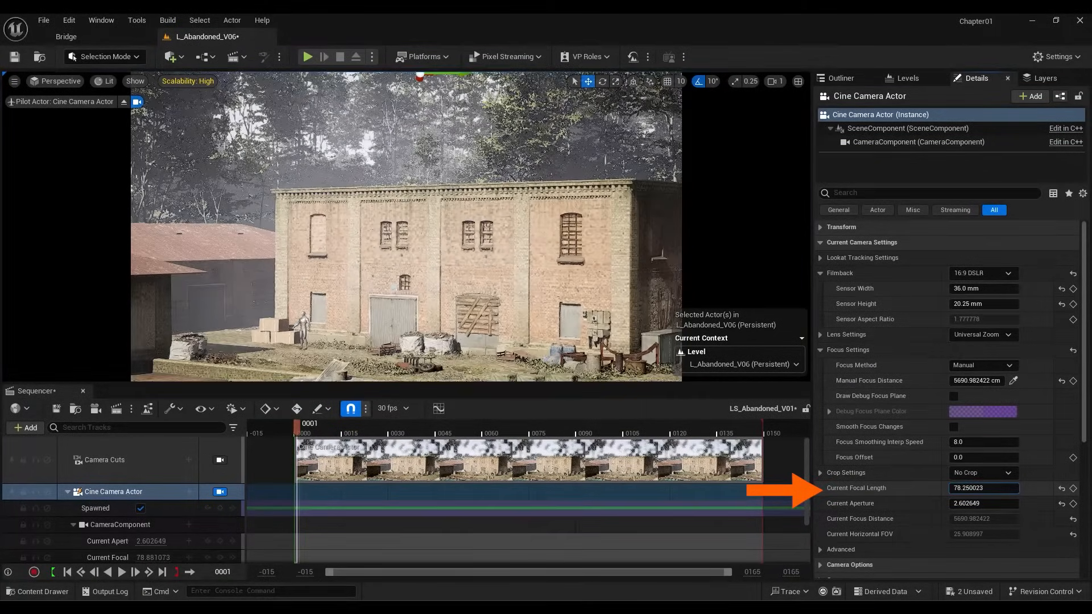
text(35.0)
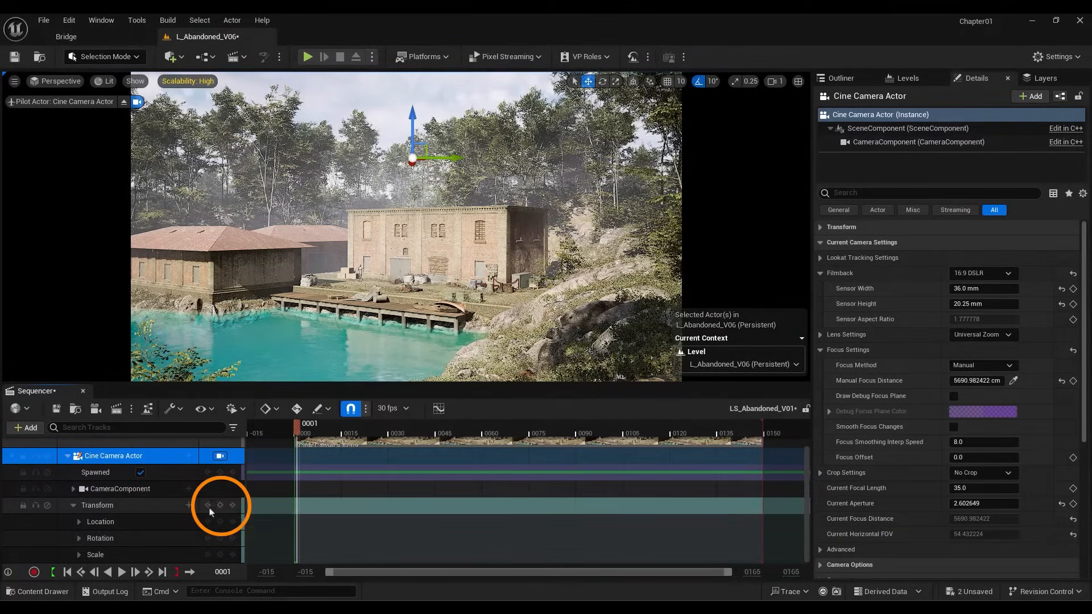
- Key the camera's Transform at frame 0 and the last frame, then play back the move
click(206, 505)
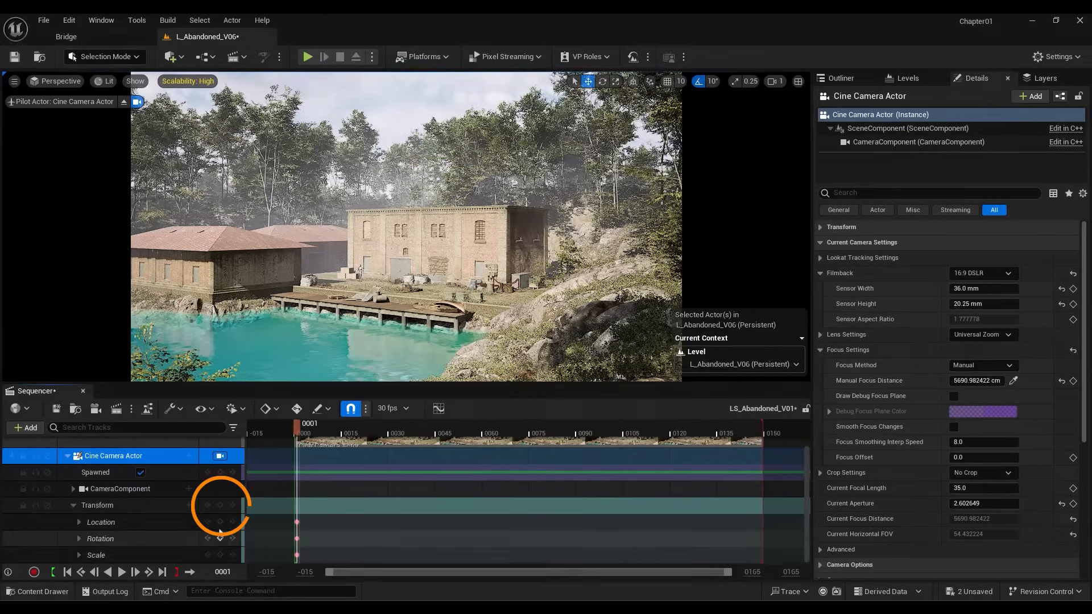
drag(298, 423, 751, 422)
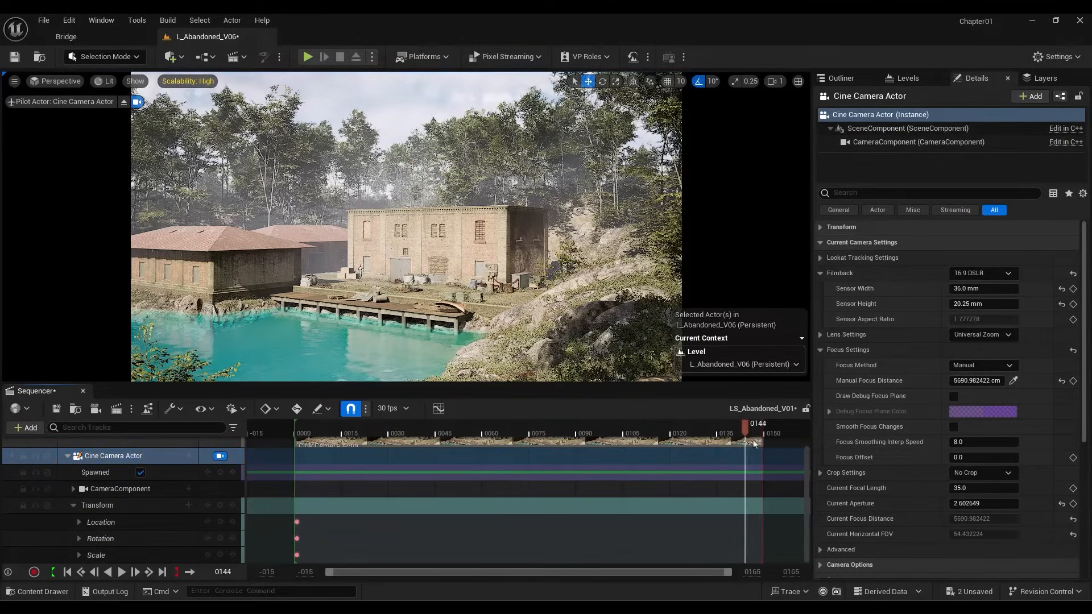
drag(752, 442, 759, 443)
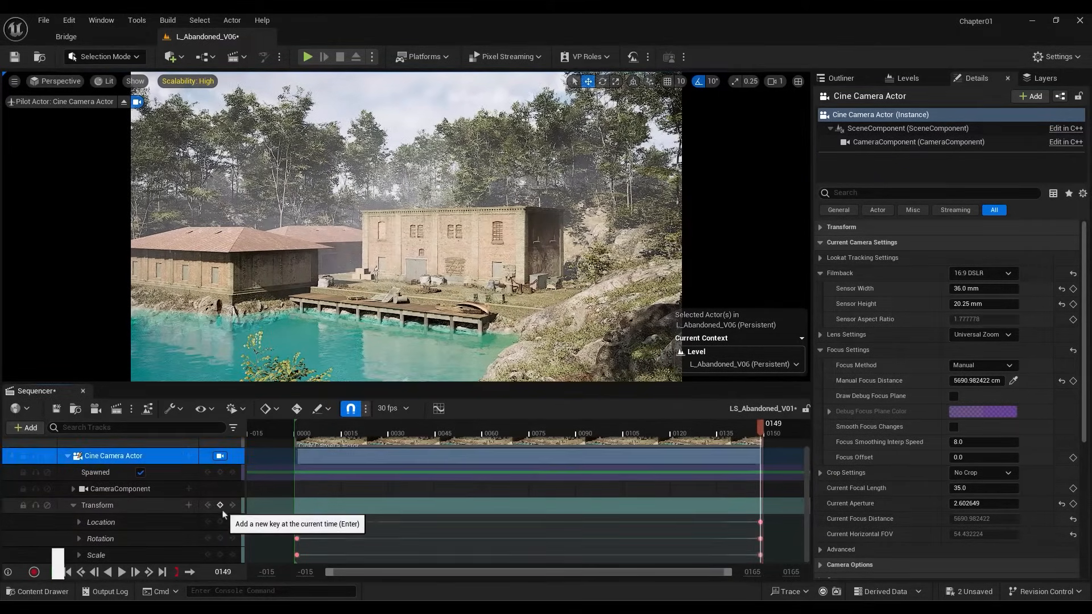
key(space)
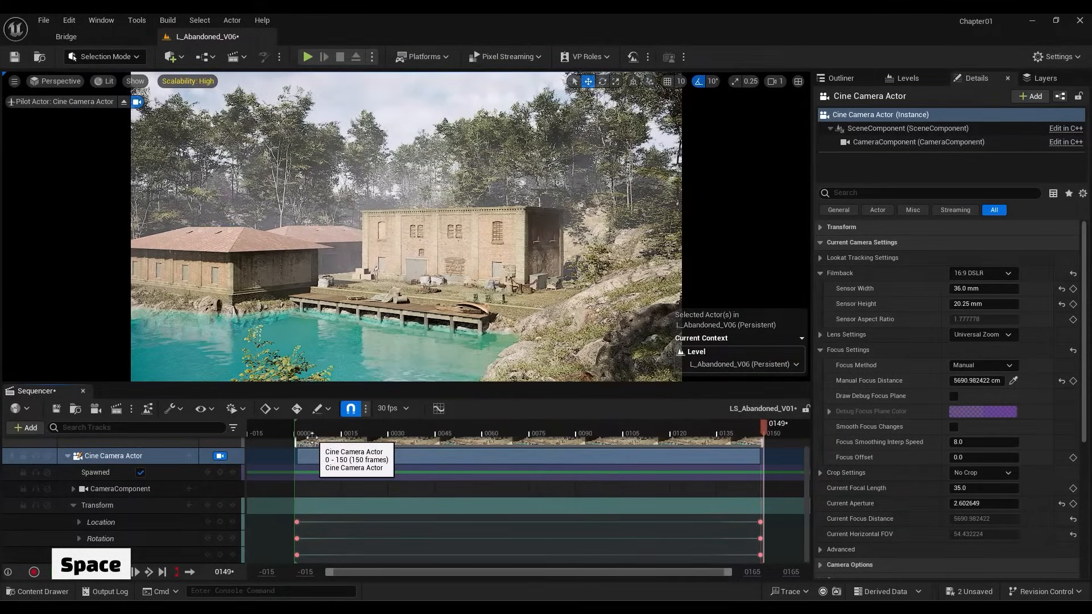
key(space)
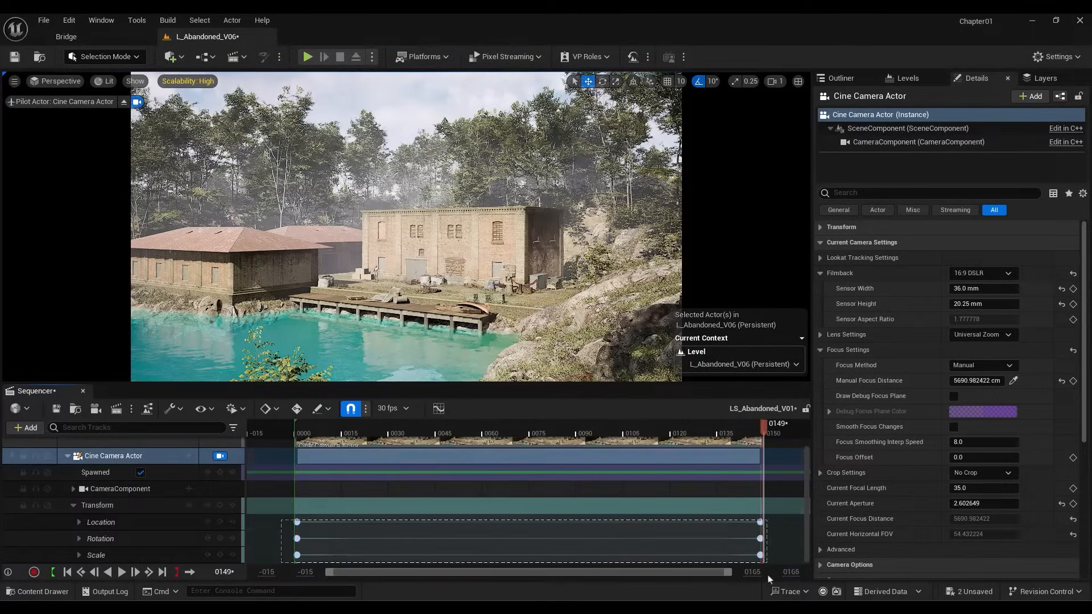
right_click(757, 522)
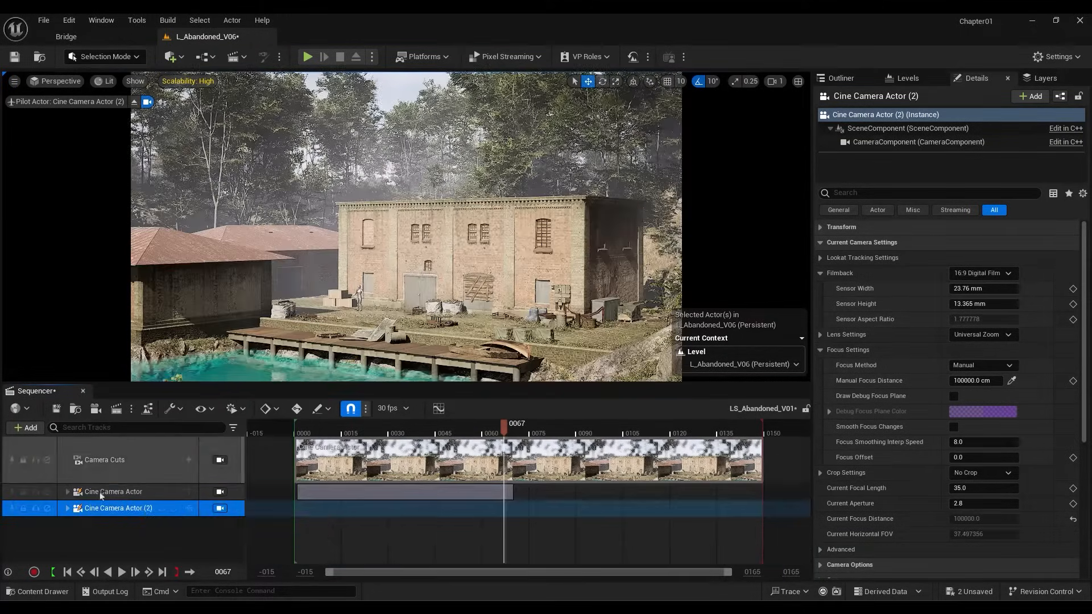
- Give Cine Camera Actor (2) a 16:9 DLSR filmback and scrub its track to the end
click(982, 273)
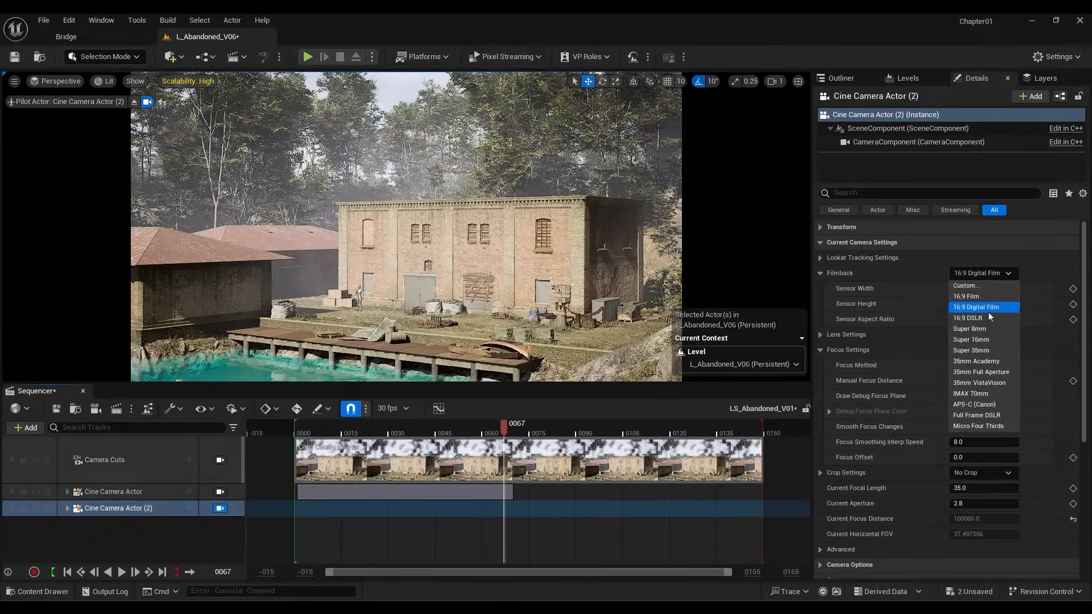
click(976, 317)
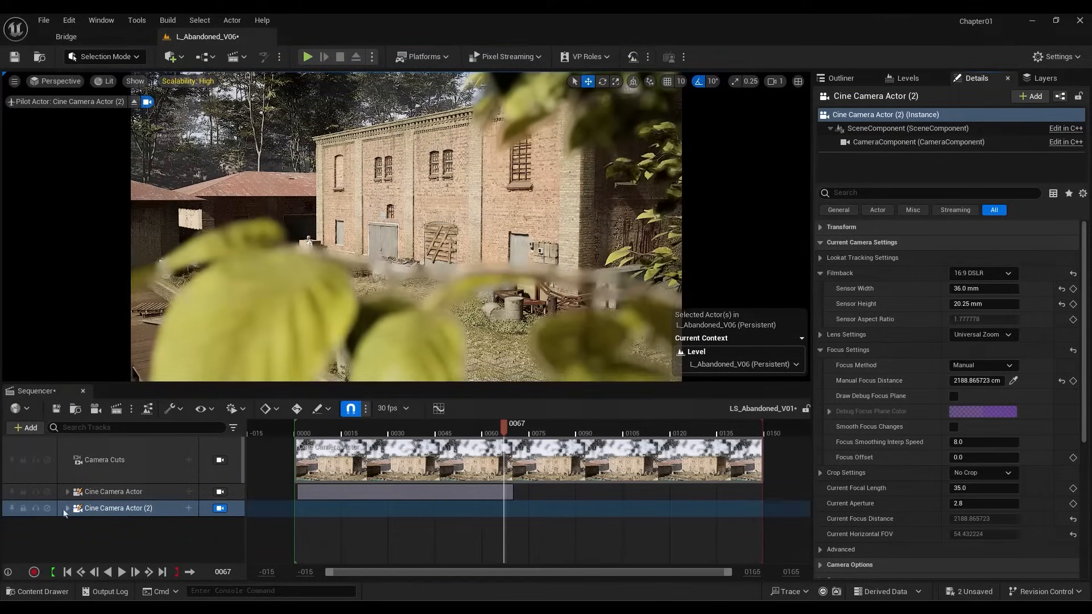
click(67, 509)
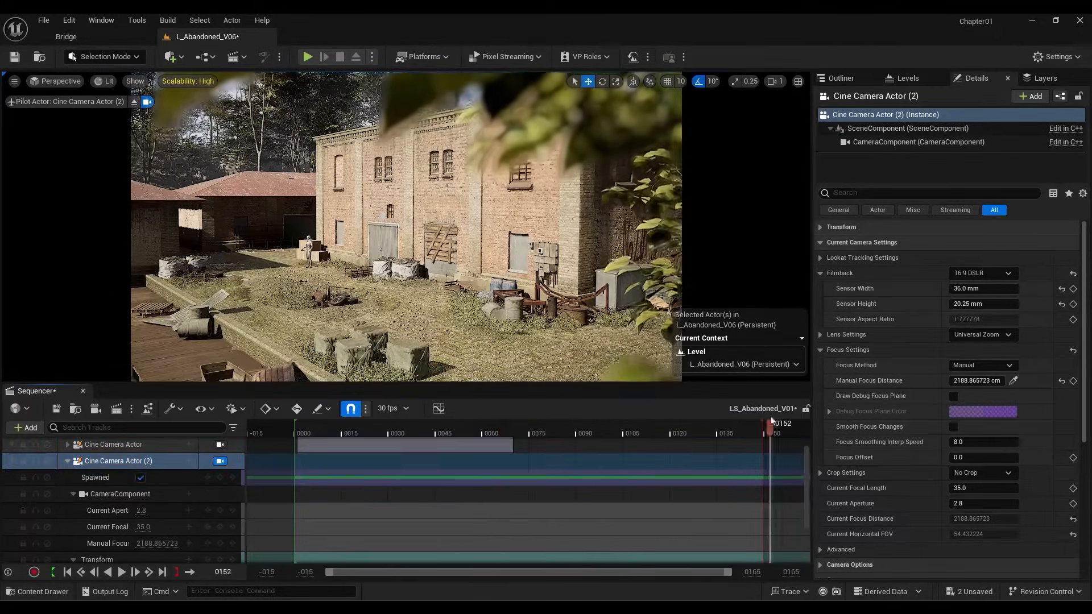
drag(770, 423, 764, 423)
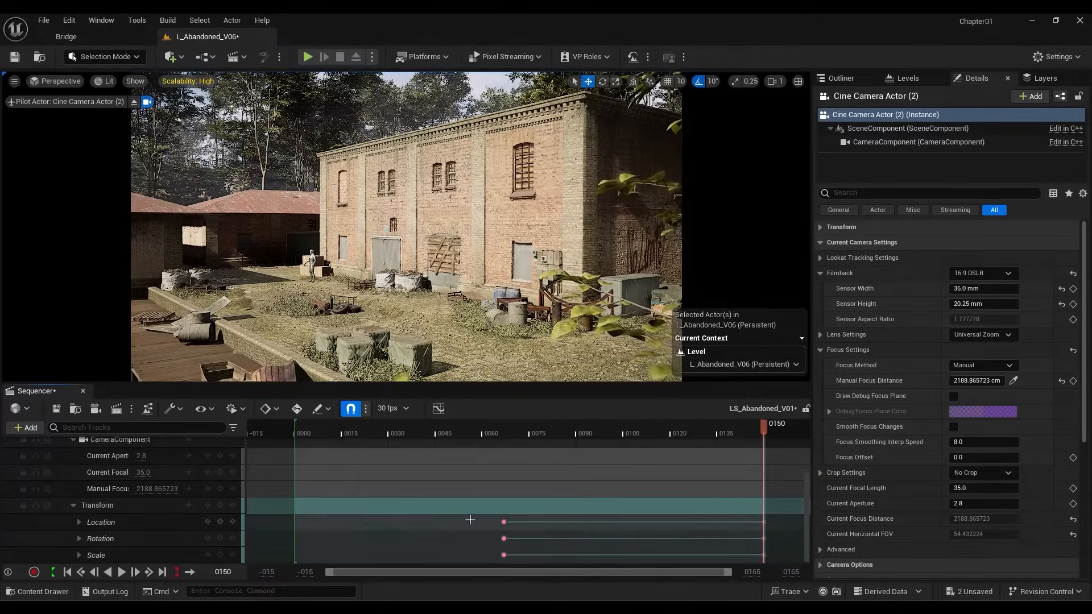
- Change the Key Interpolation mode on the second camera's Transform keys
right_click(502, 521)
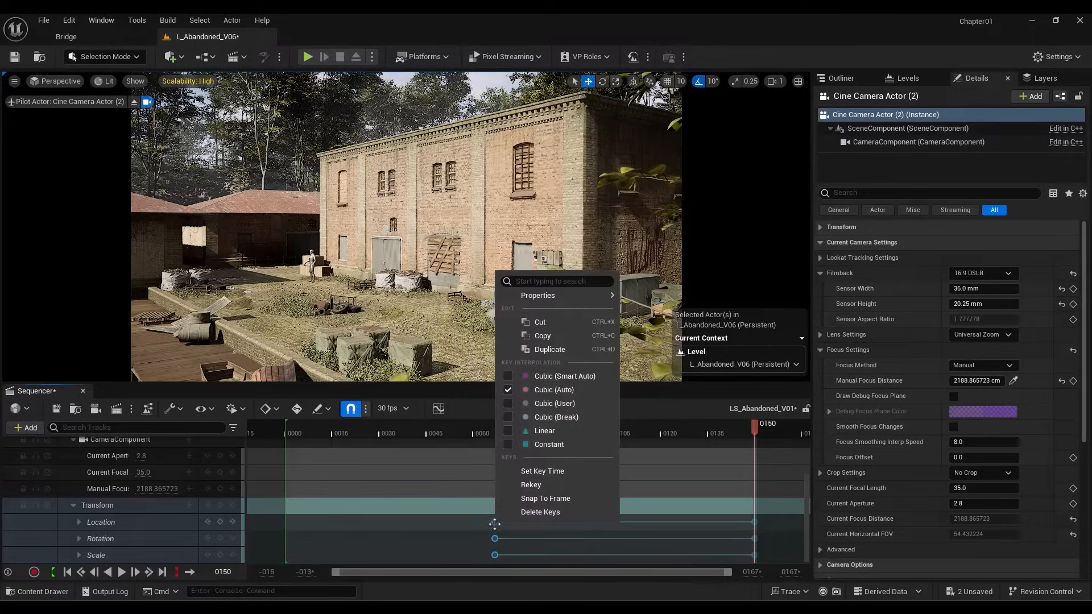
click(545, 430)
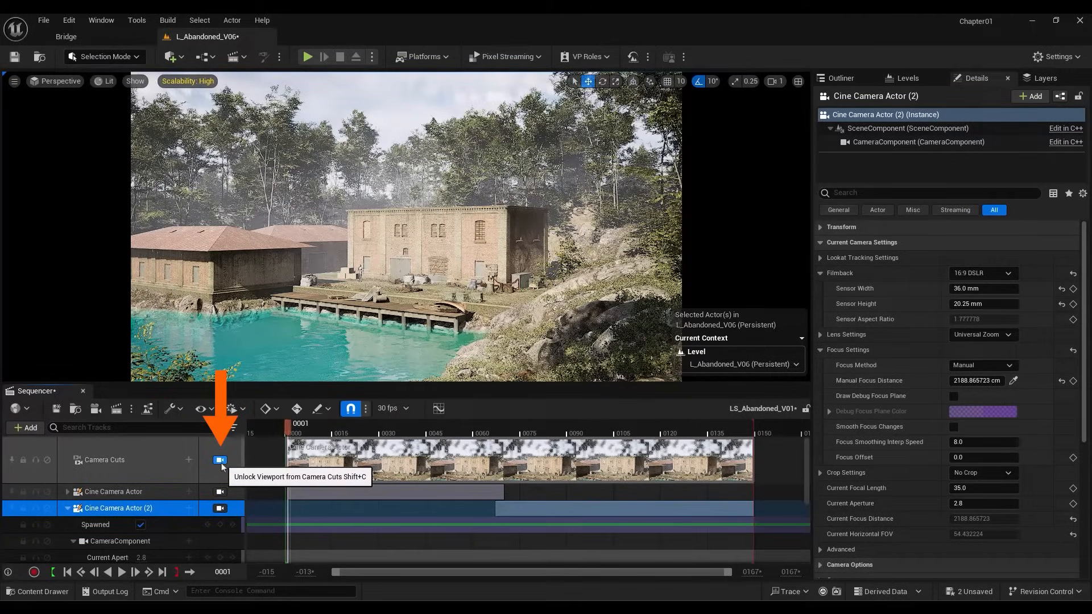
- Add a Camera Cuts cut to Cine Camera Actor (2) at frame 68, viewing through camera cuts
click(219, 460)
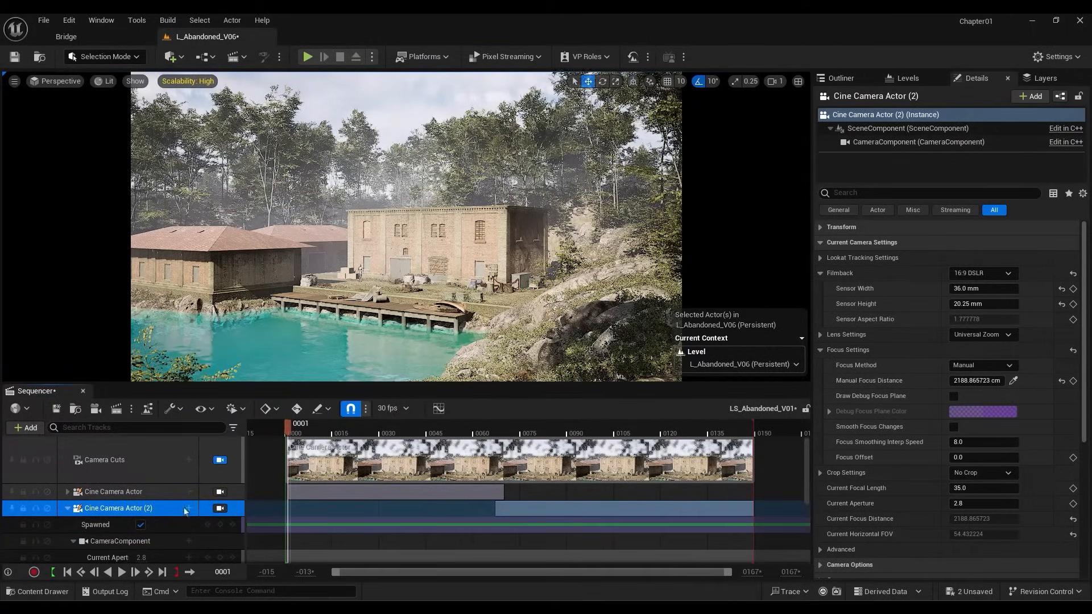
click(112, 491)
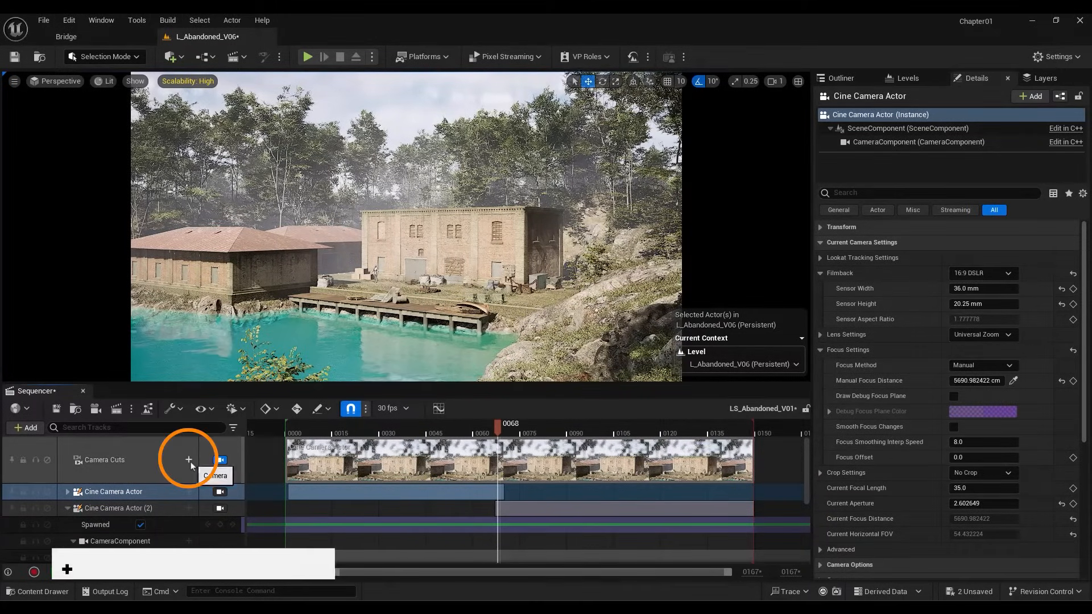
click(189, 459)
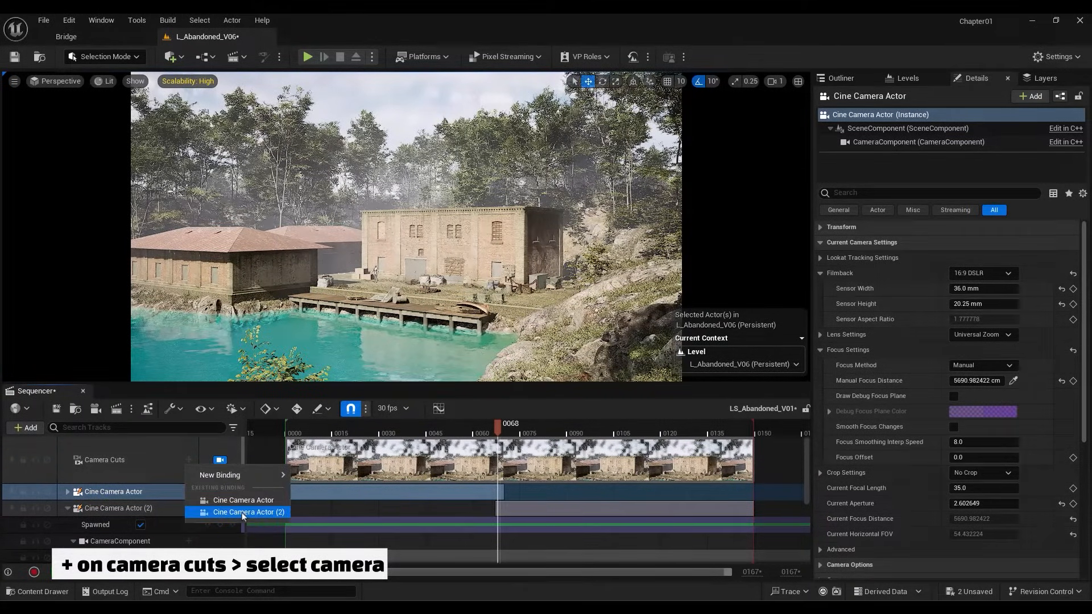
click(249, 512)
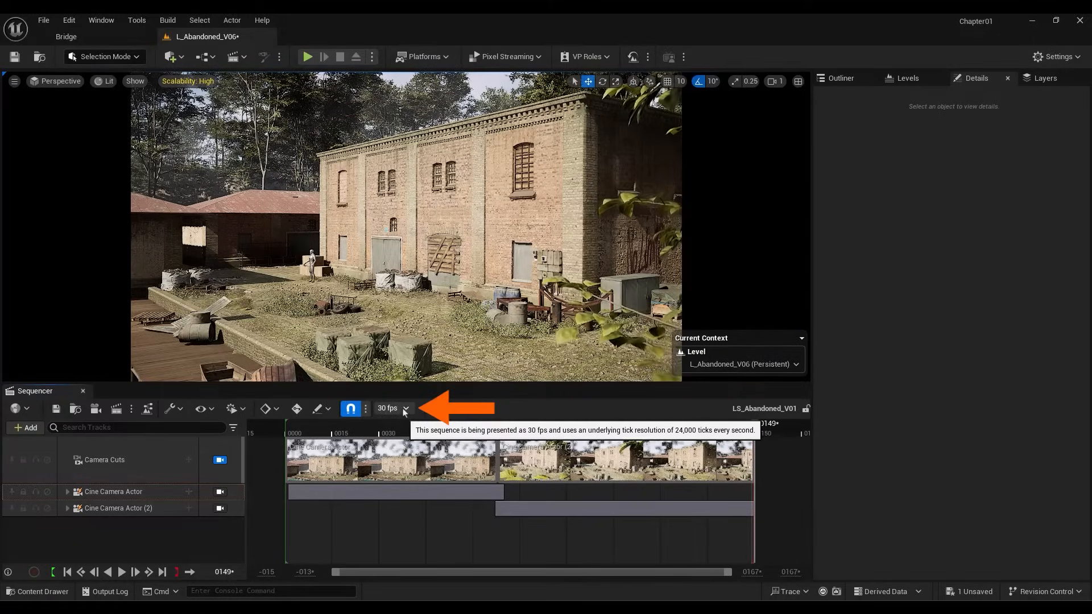
click(393, 408)
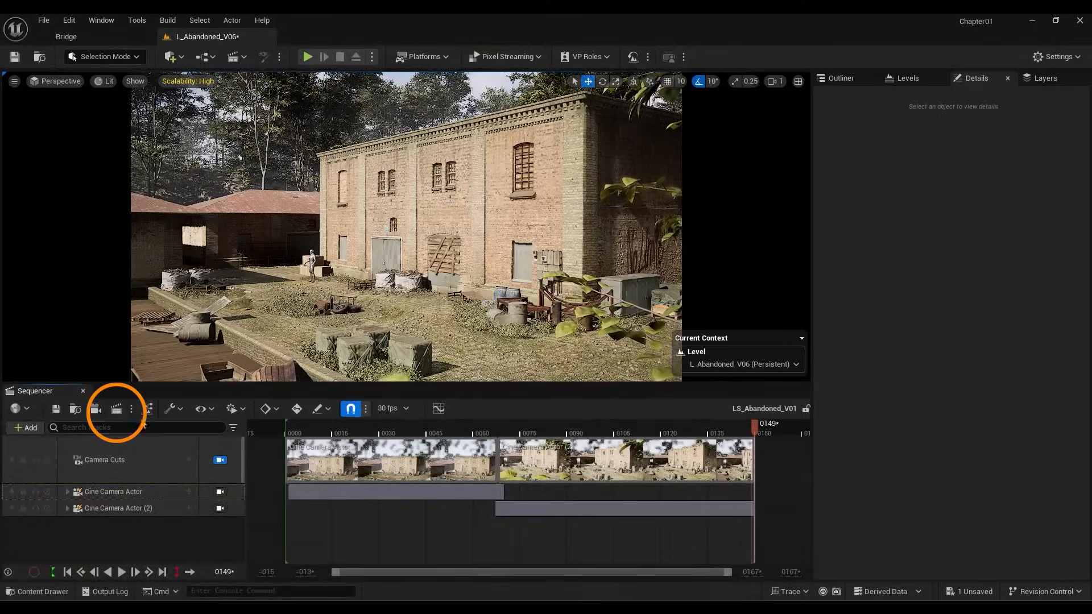
mouse_move(115, 408)
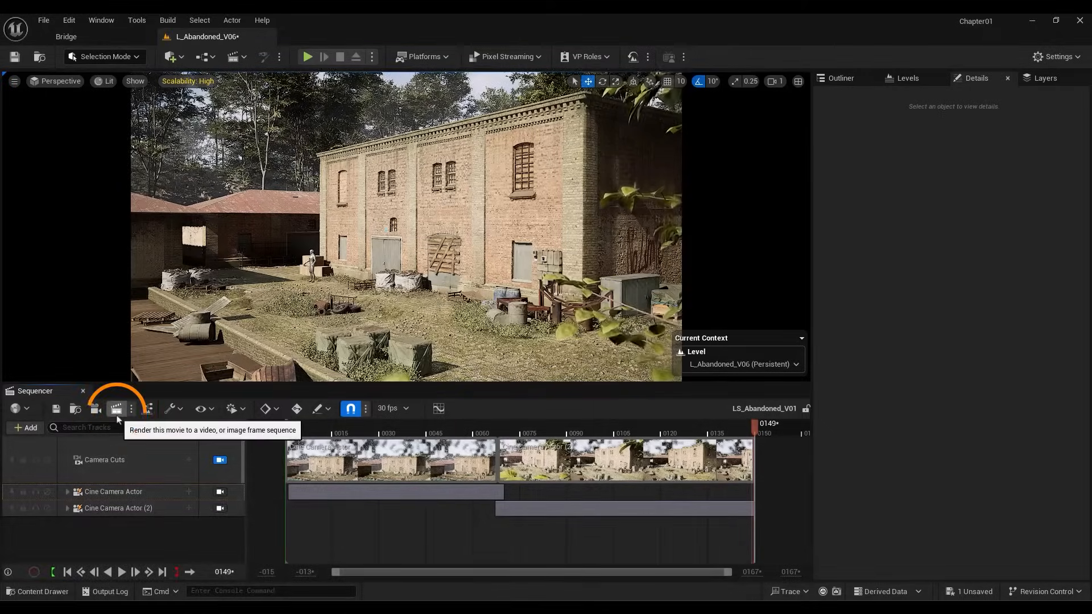
- Queue LS_Abandoned_V01, confirm its 1920×1080 JPG output and frame-rate settings, and render locally
click(116, 409)
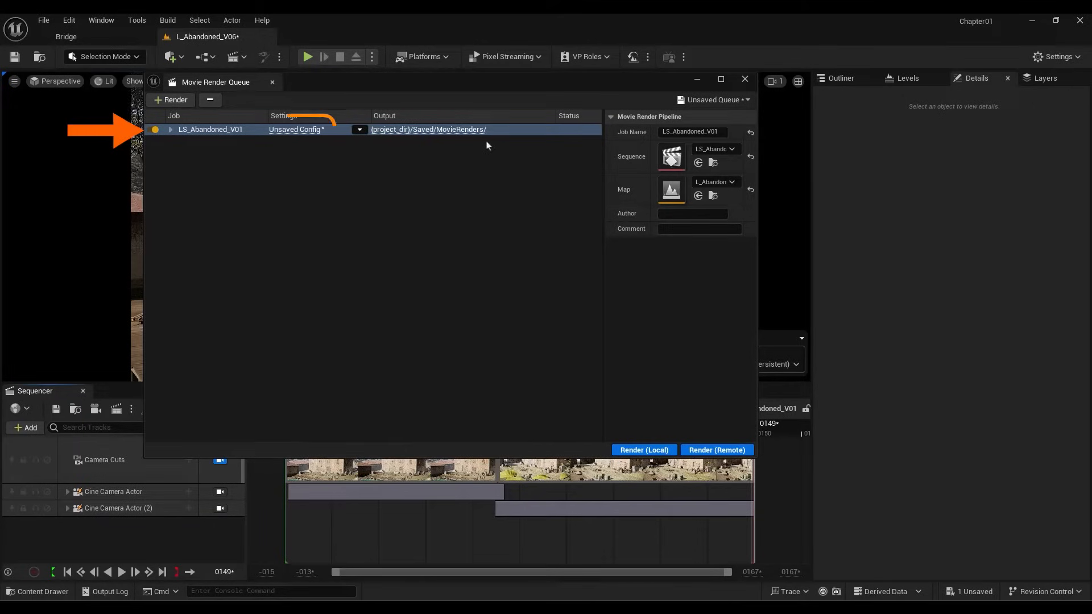
click(295, 130)
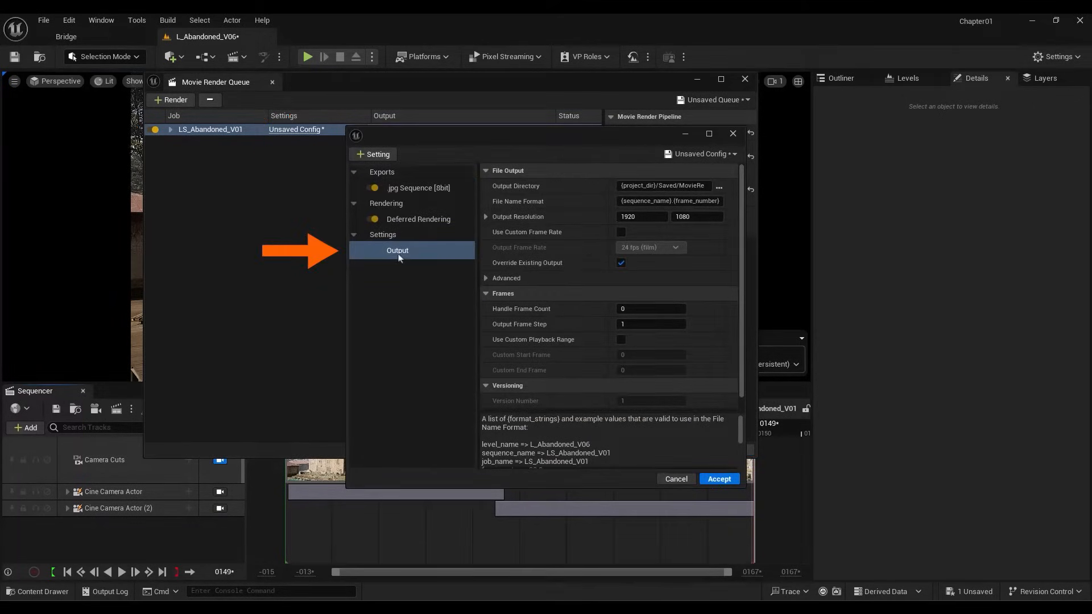
mouse_move(719, 186)
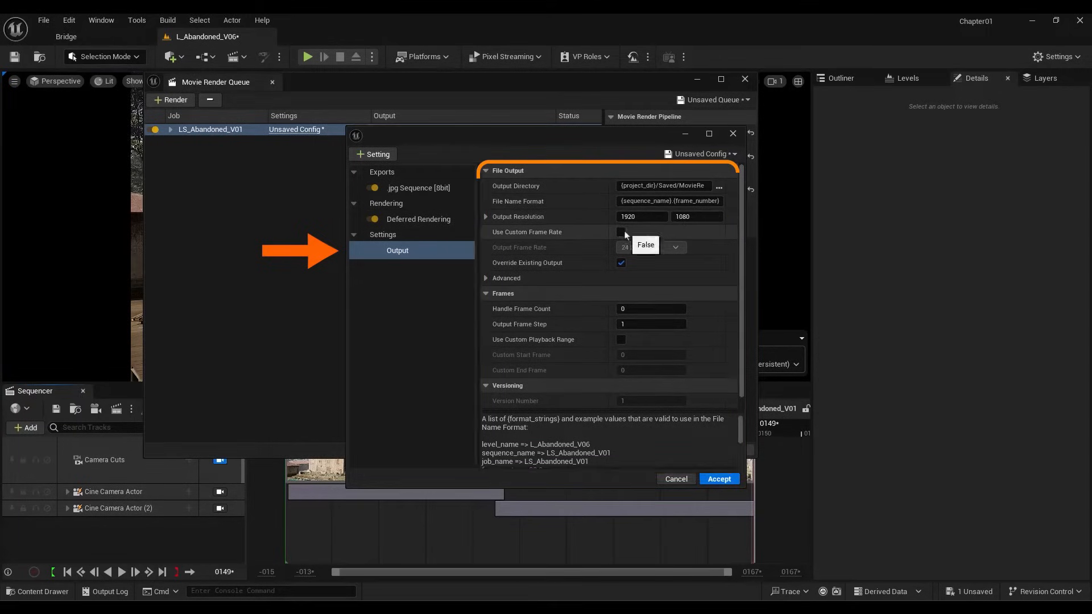
click(620, 232)
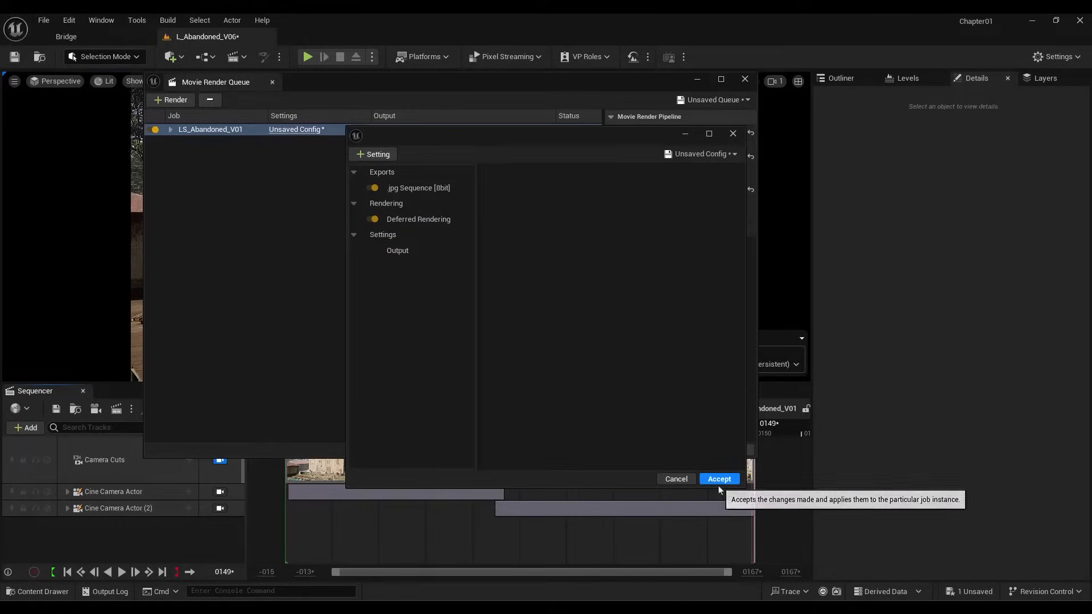
click(718, 478)
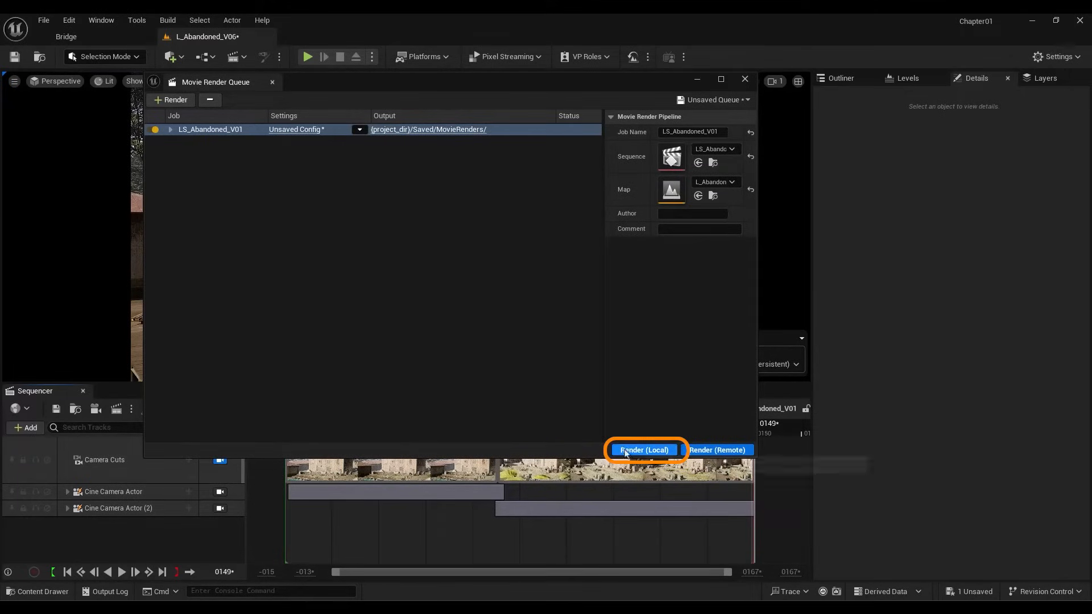
mouse_move(642, 450)
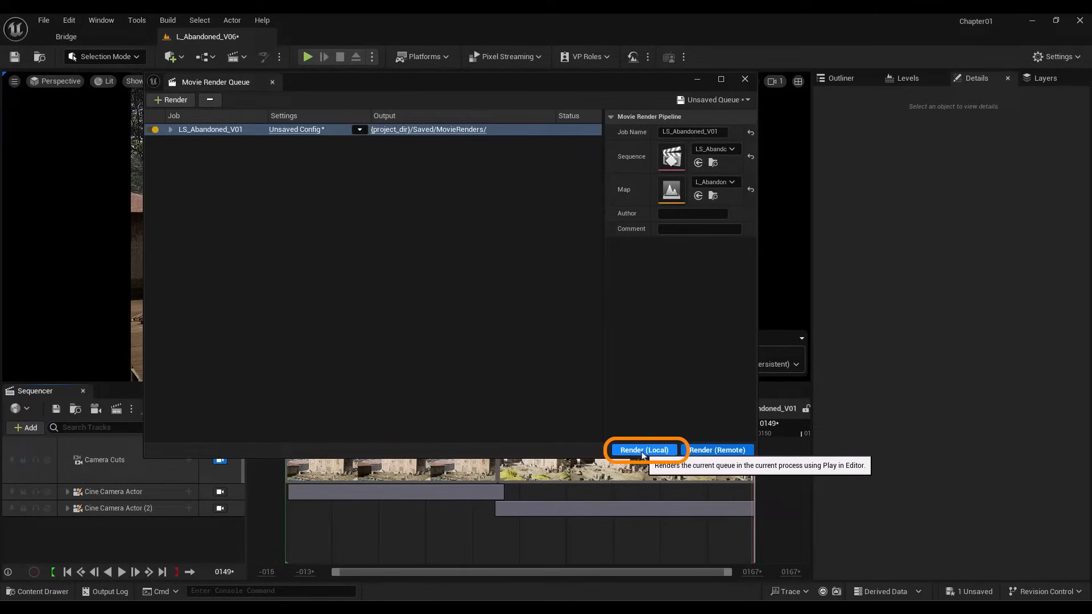
click(641, 450)
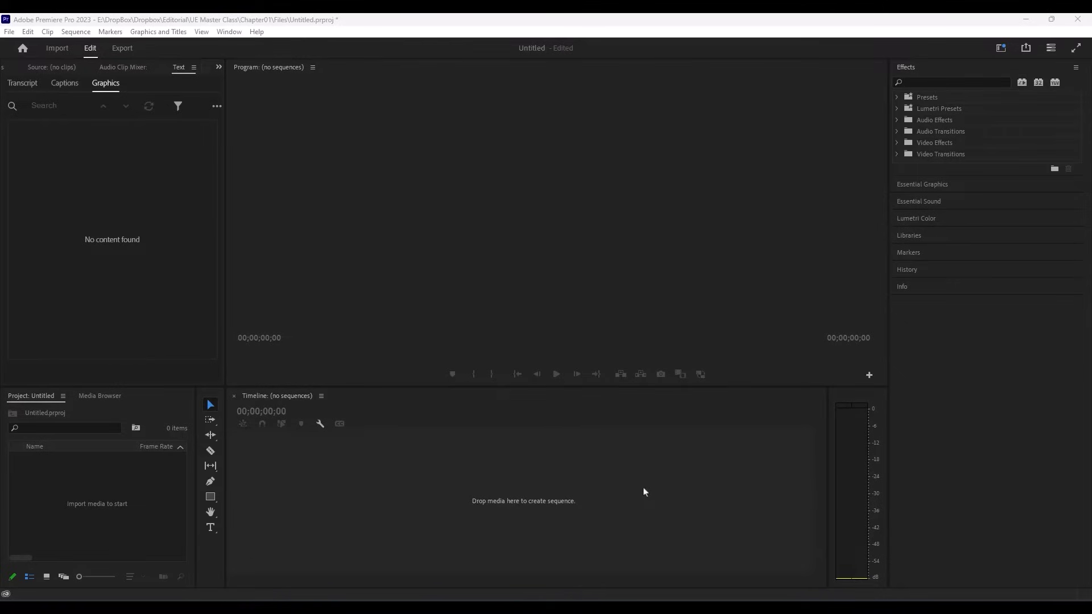
mouse_move(311, 497)
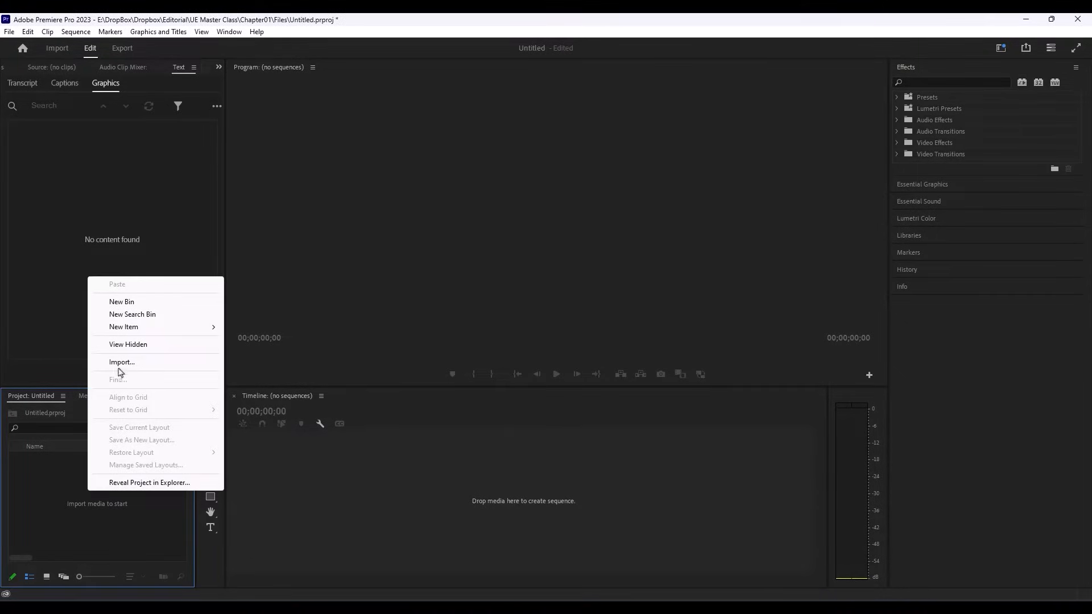
- Import render_00000.jpg from rendered_scene as an image sequence clip
click(121, 362)
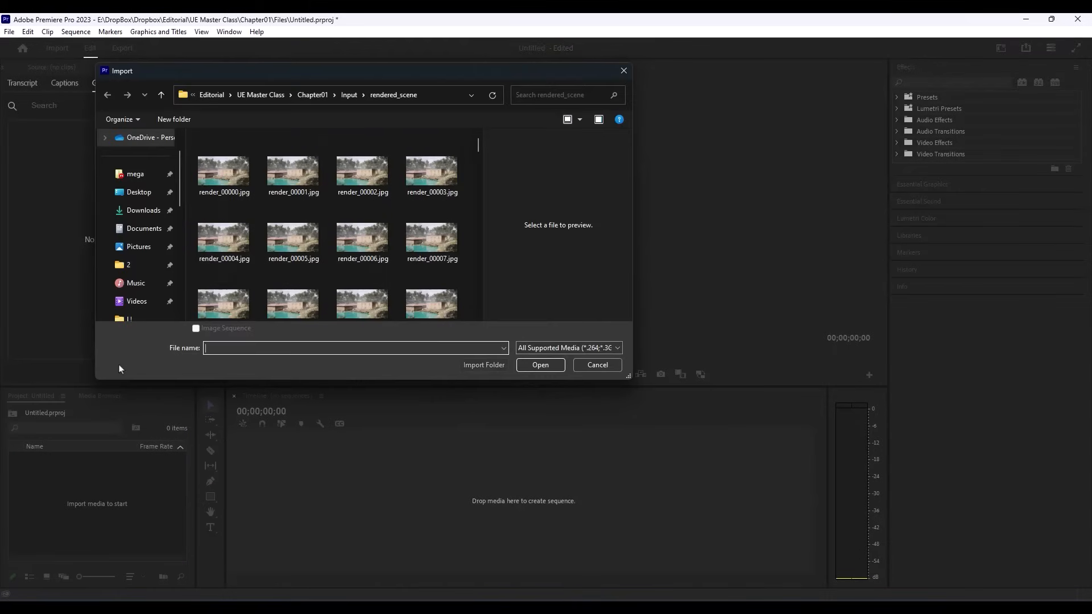
mouse_move(259, 145)
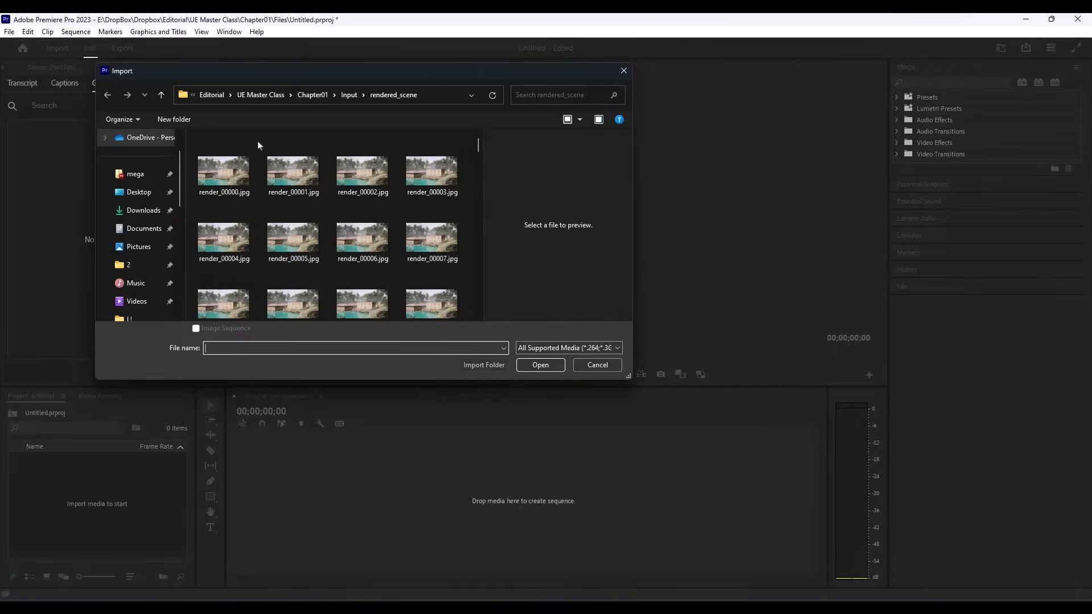
click(224, 171)
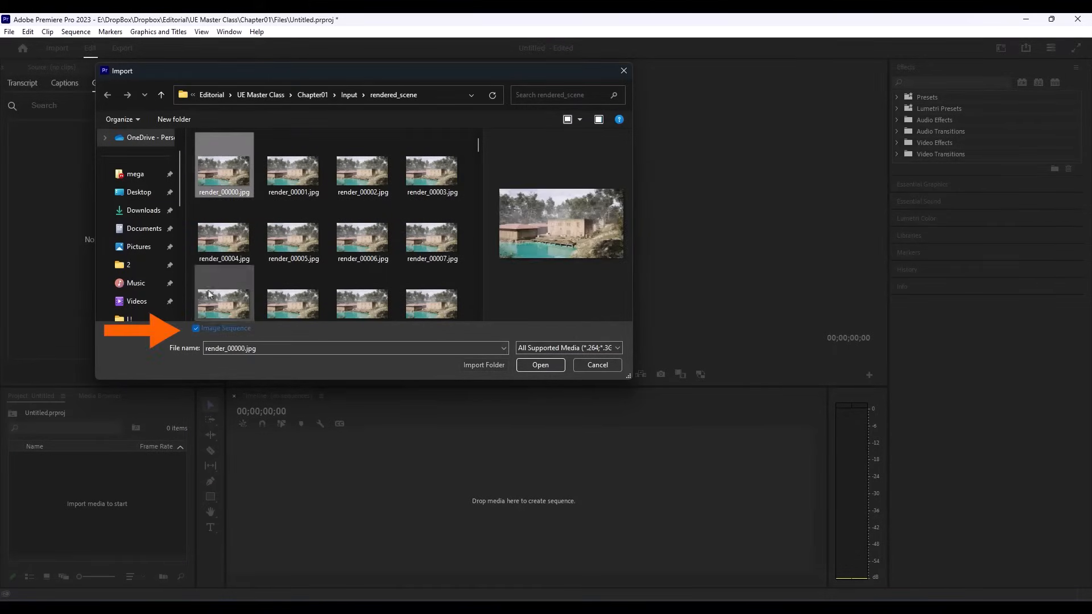
click(196, 328)
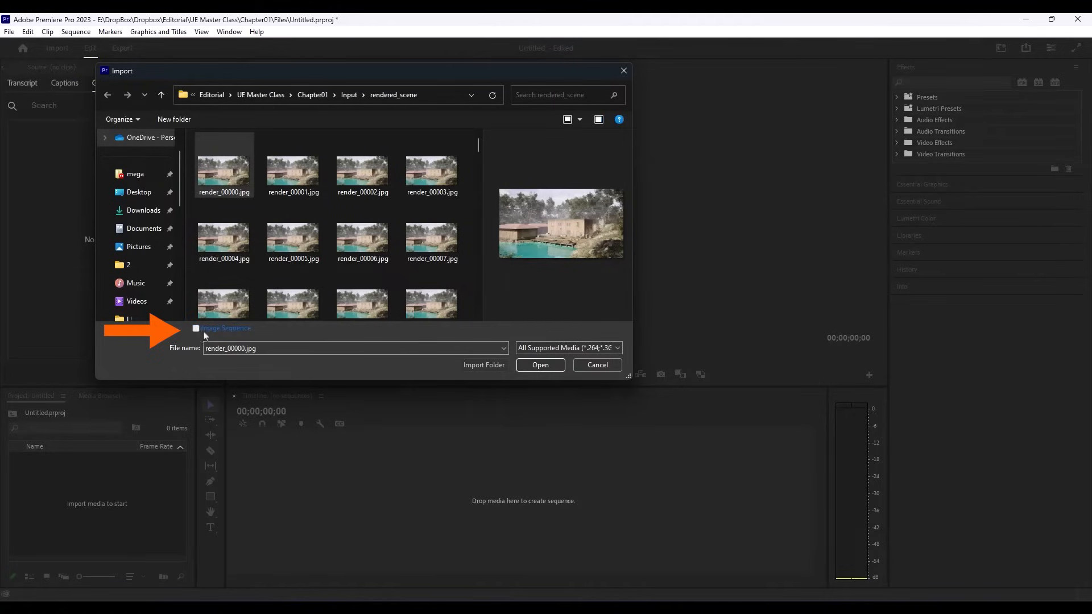
click(196, 328)
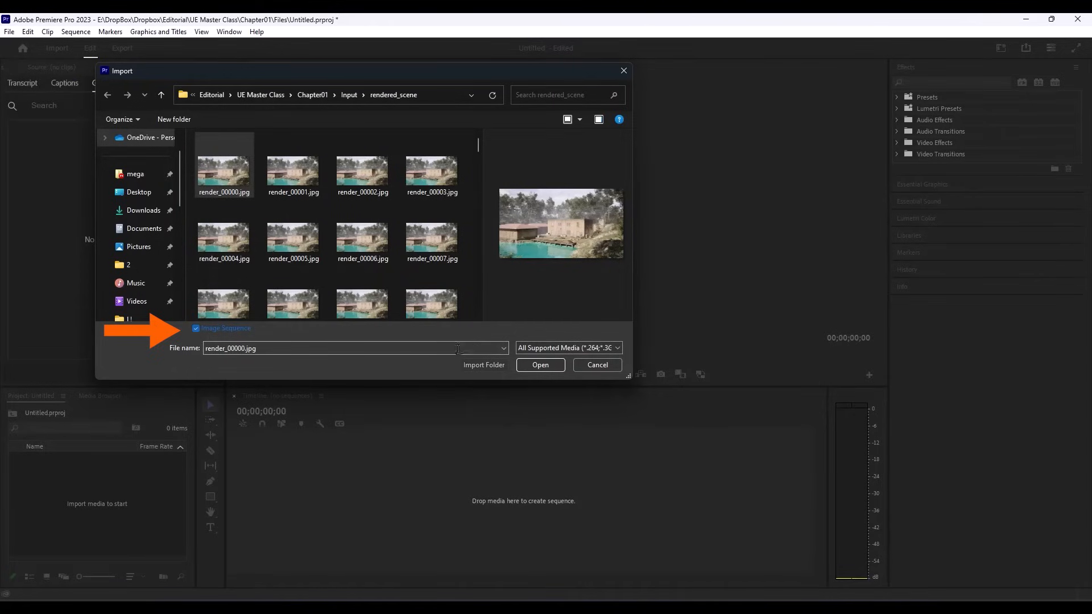
click(540, 364)
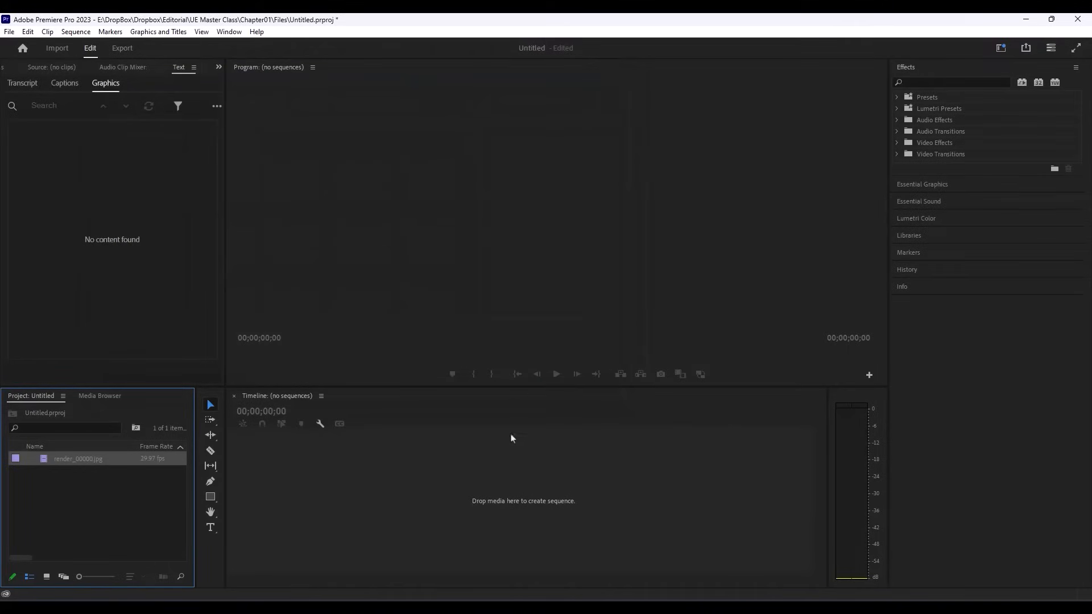
- Build a new sequence from the render_00000 clip, then play and stop it
right_click(77, 459)
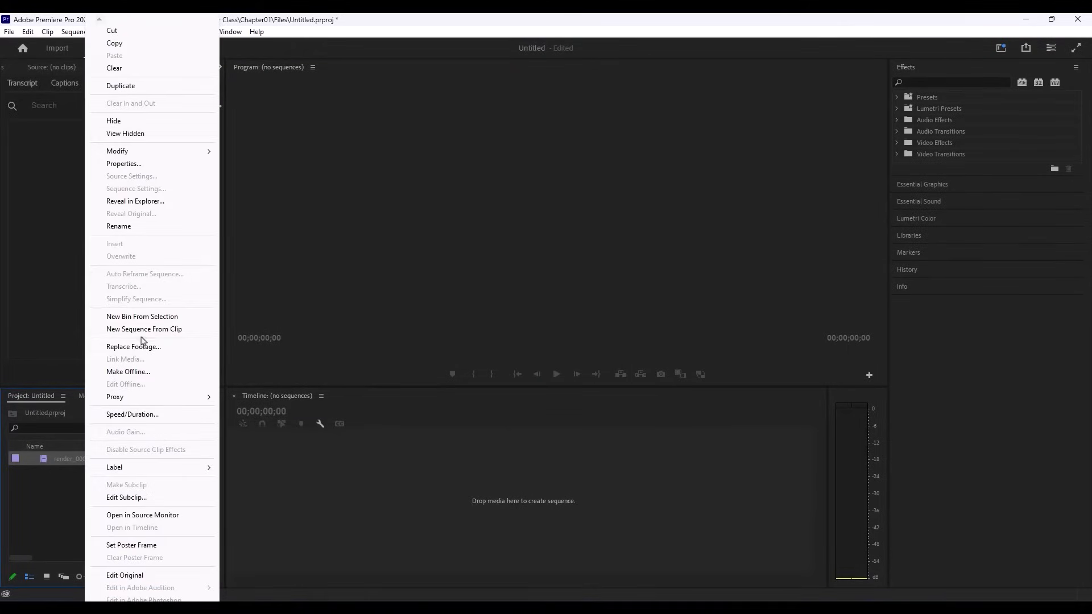
click(143, 328)
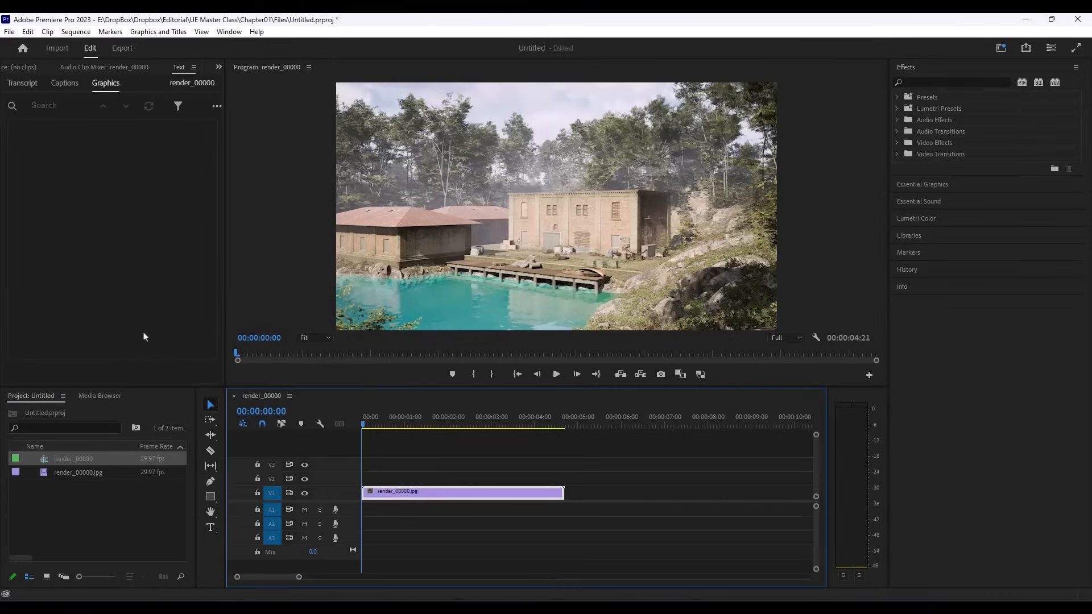
mouse_move(555, 374)
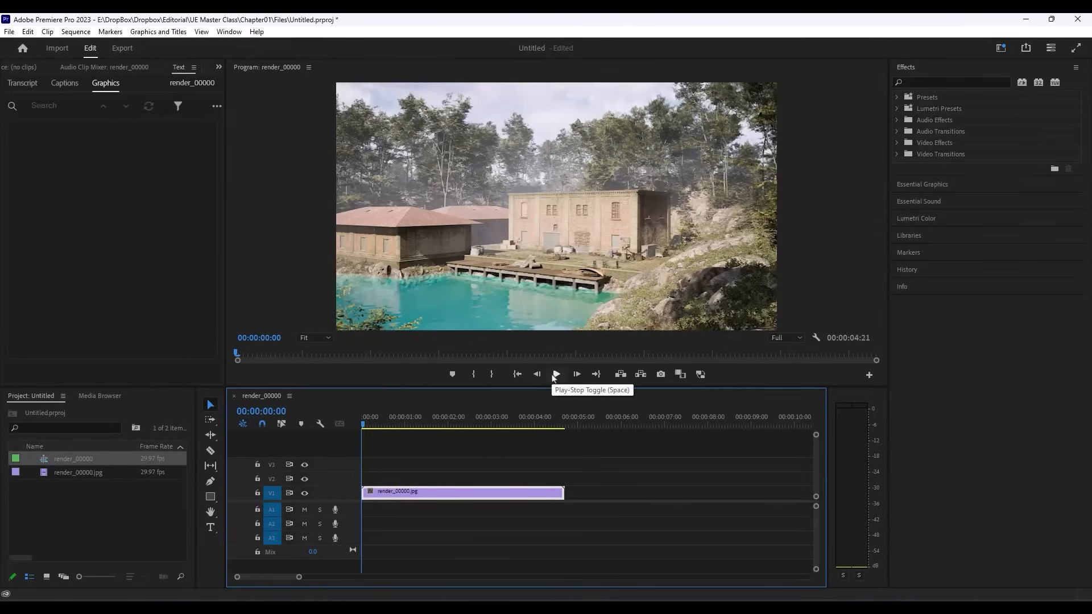
click(555, 374)
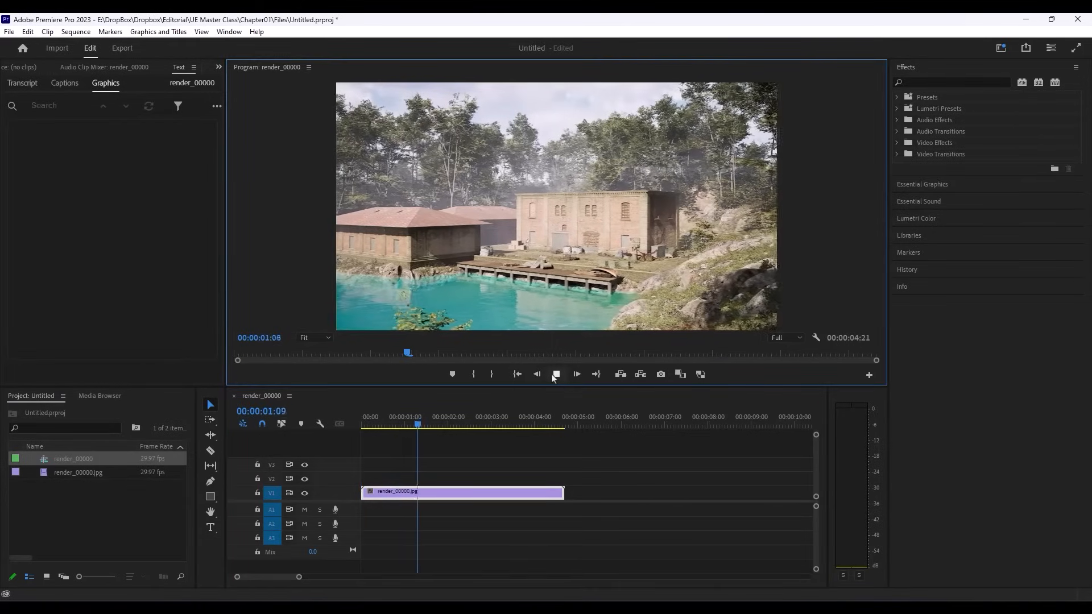
click(576, 374)
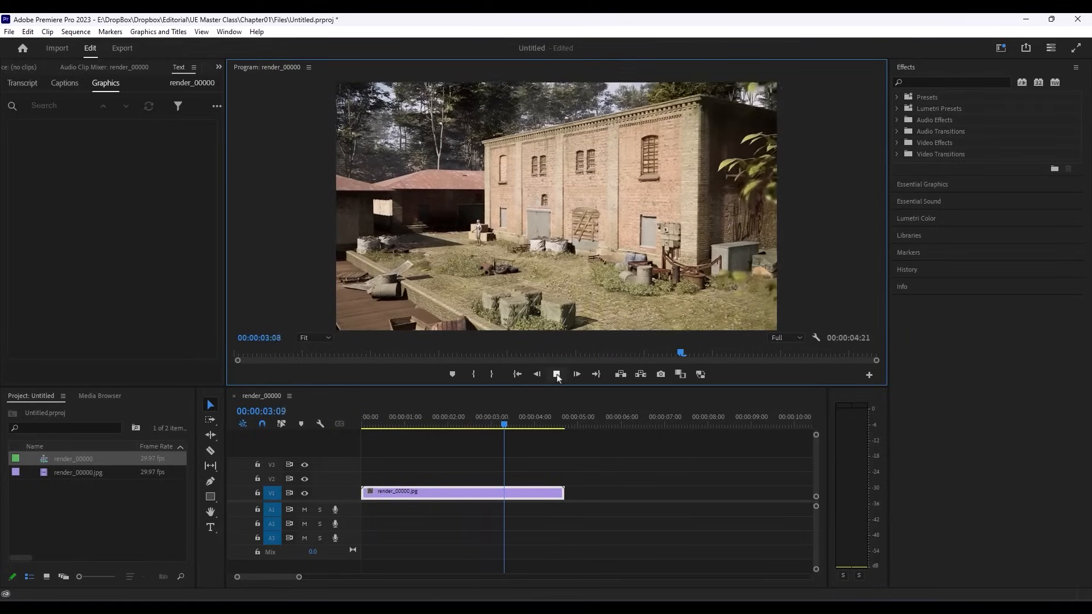